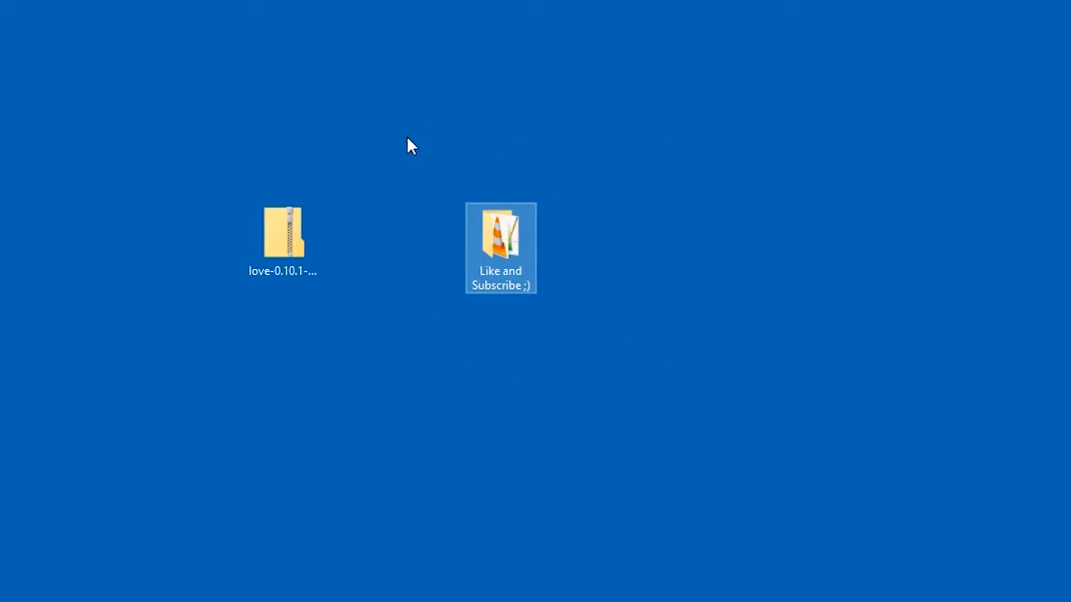
Extract the LÖVE 0.10.1 zip with 7-Zip into a love-0.10.1-win32 folder
click(382, 348)
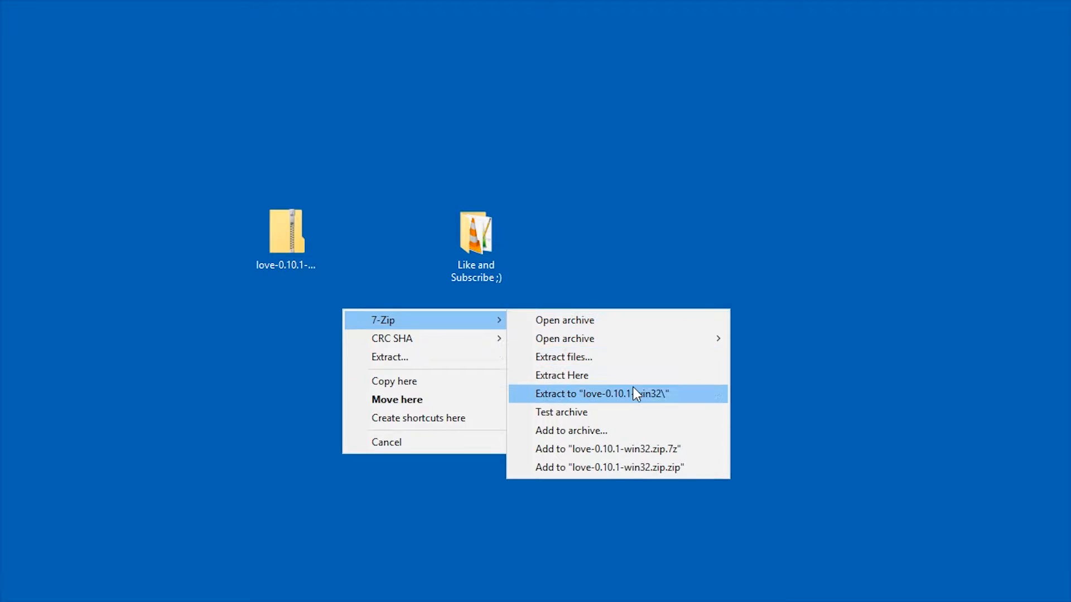
click(603, 393)
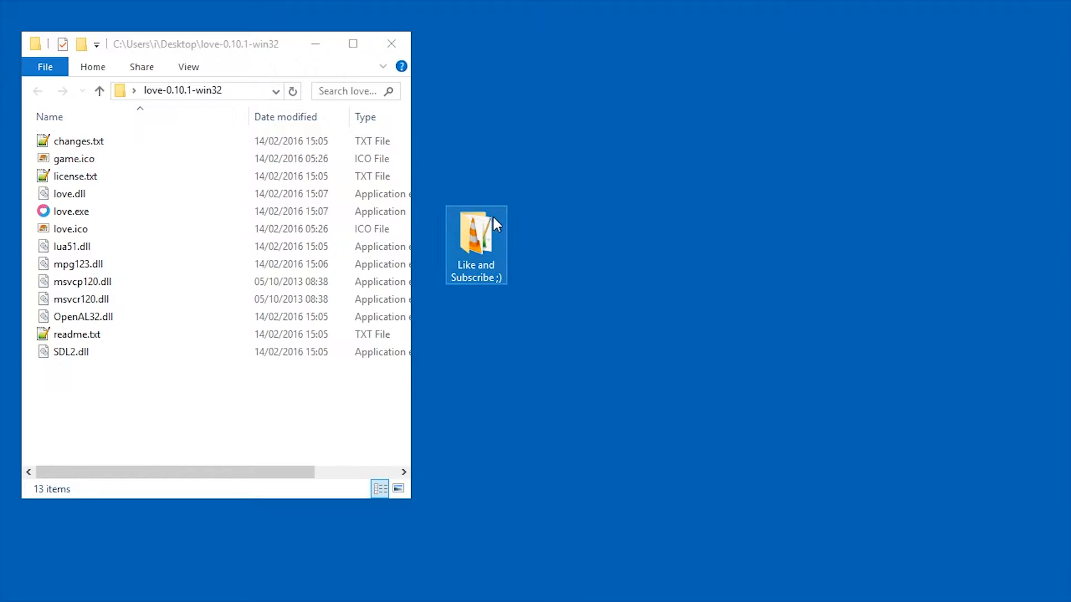
Zip the four Like and Subscribe game files and rename the archive game.love
double_click(475, 232)
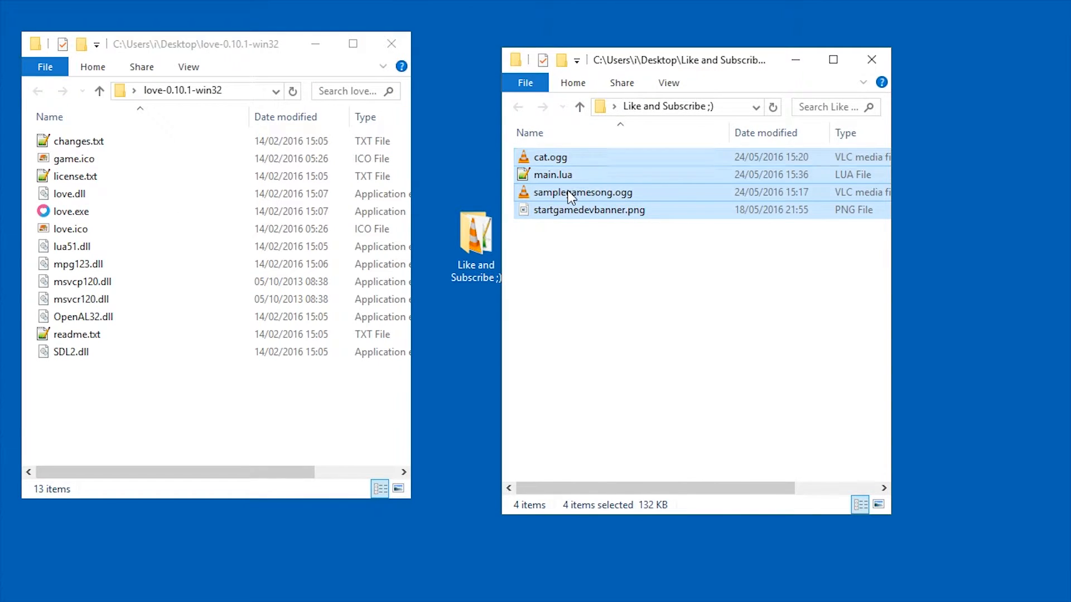
right_click(570, 198)
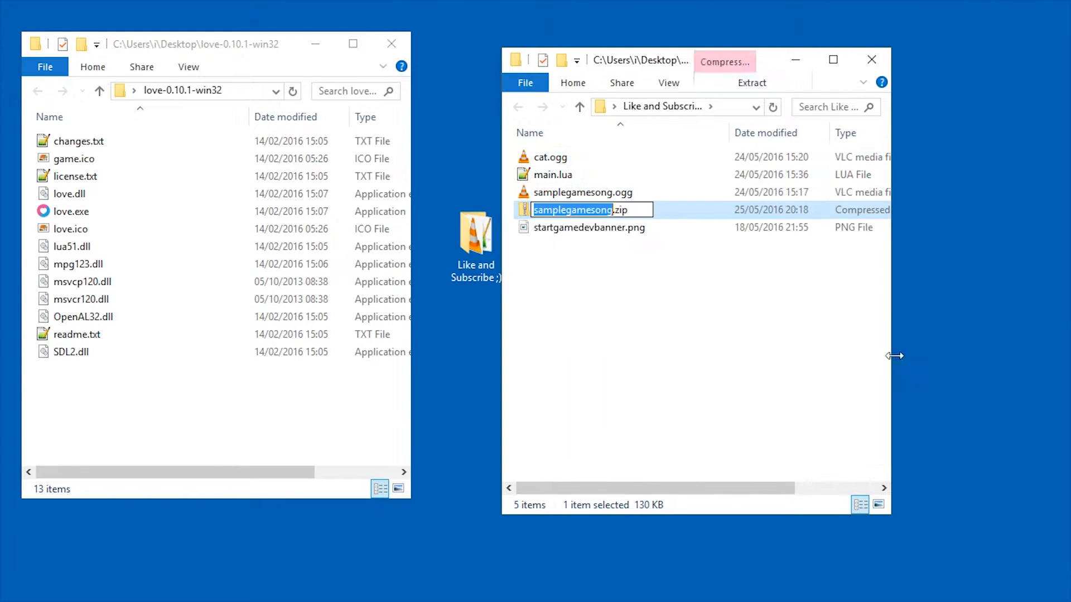
click(621, 210)
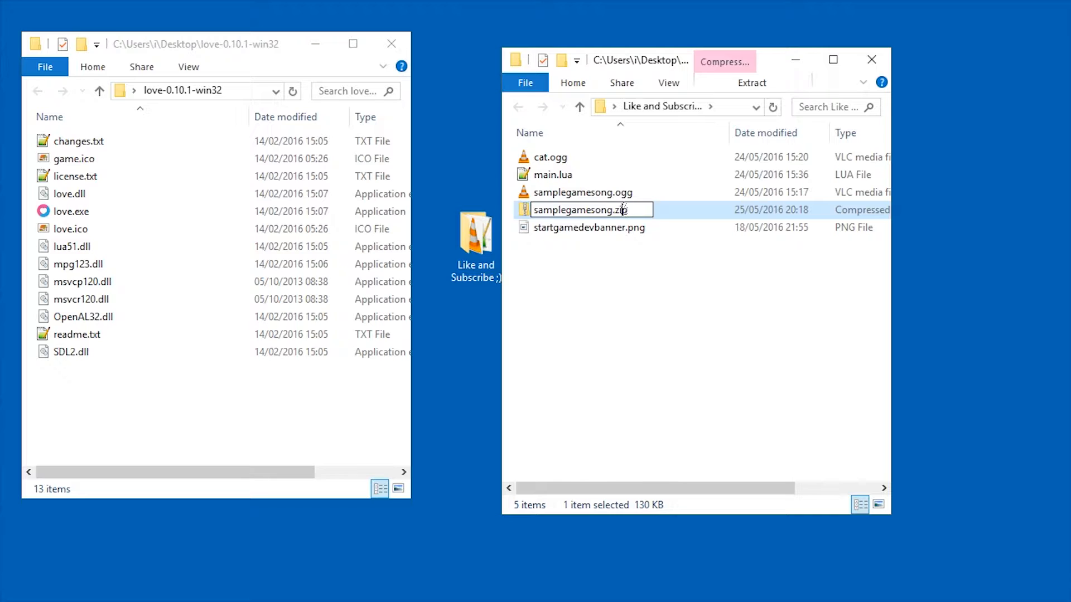
text(game1)
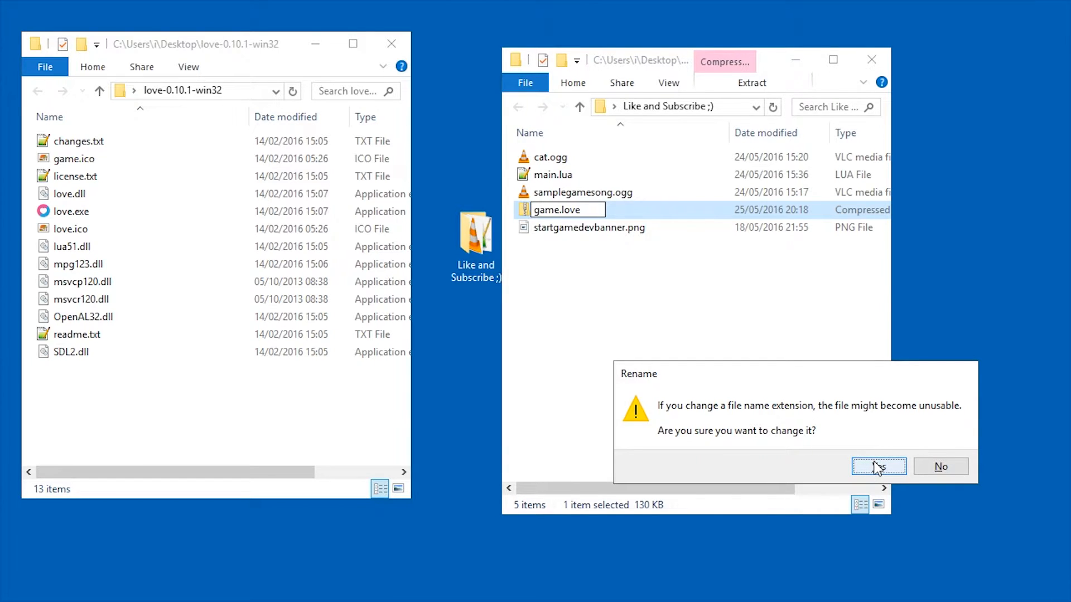
click(879, 466)
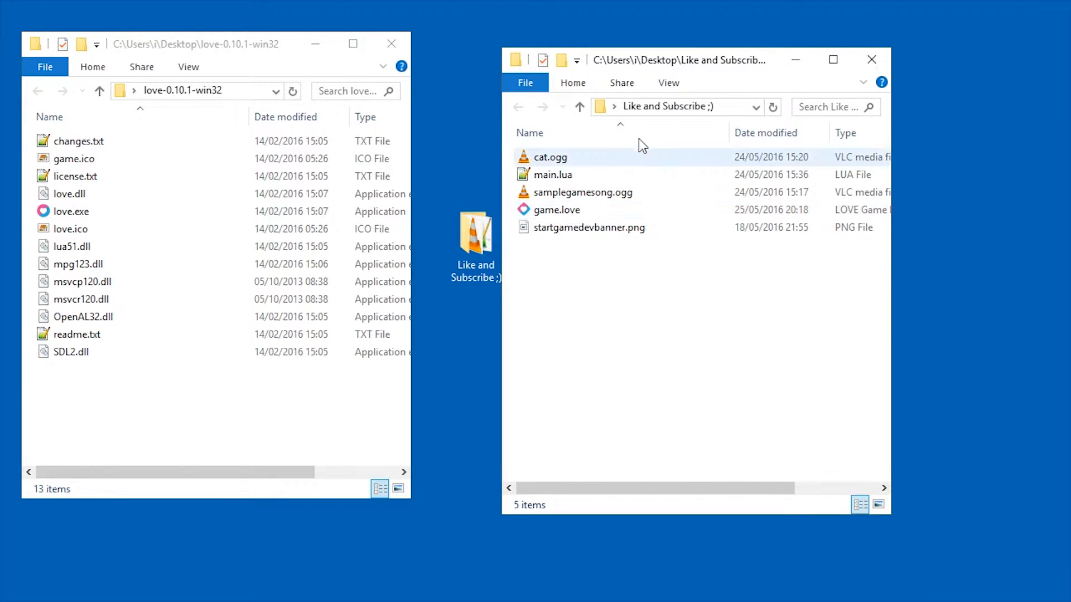
Turn on file extensions in folder options and drag game.love into love-0.10.1-win32
click(667, 83)
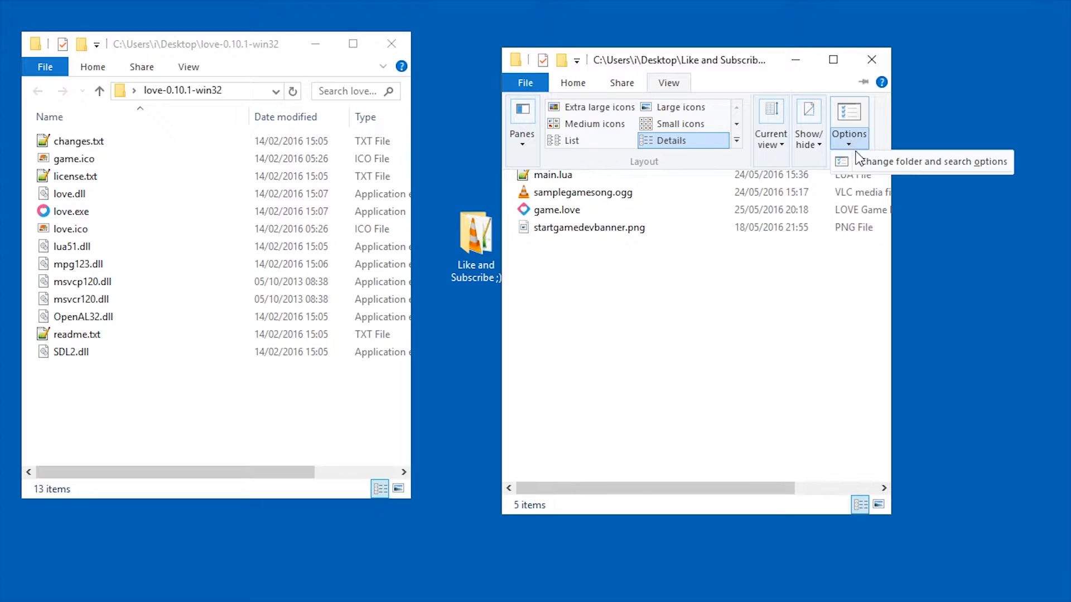
click(849, 124)
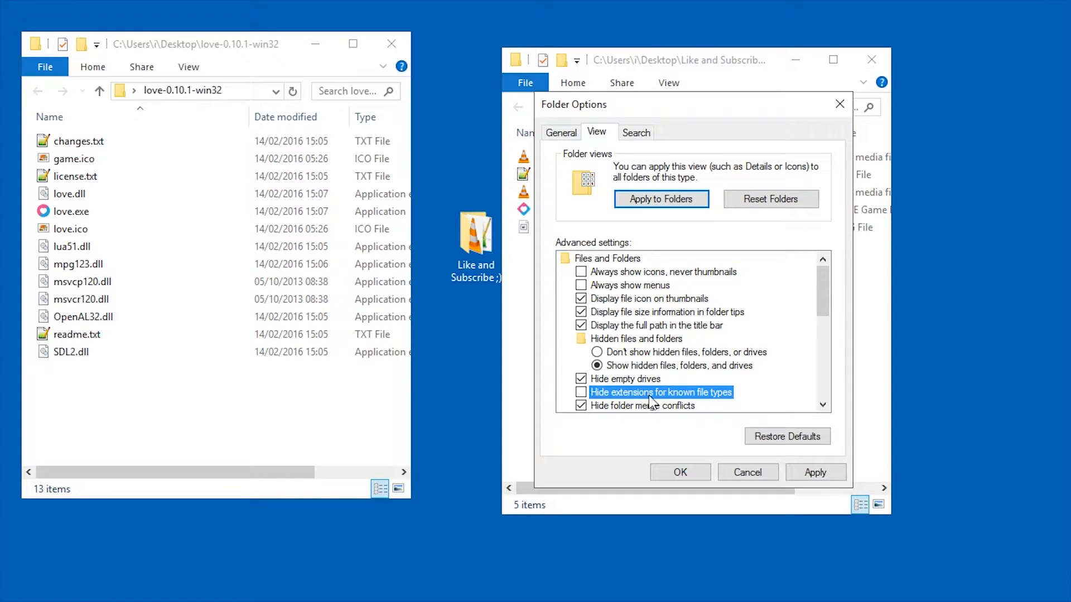
click(679, 472)
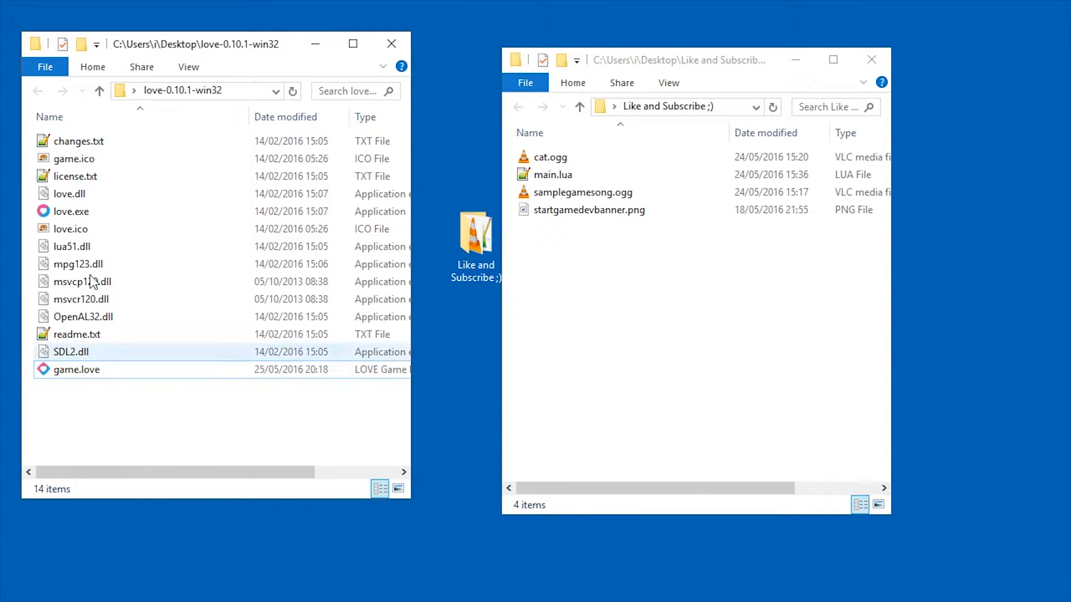
Close the Like and Subscribe window and Shift+right-click the love folder's empty area
click(872, 60)
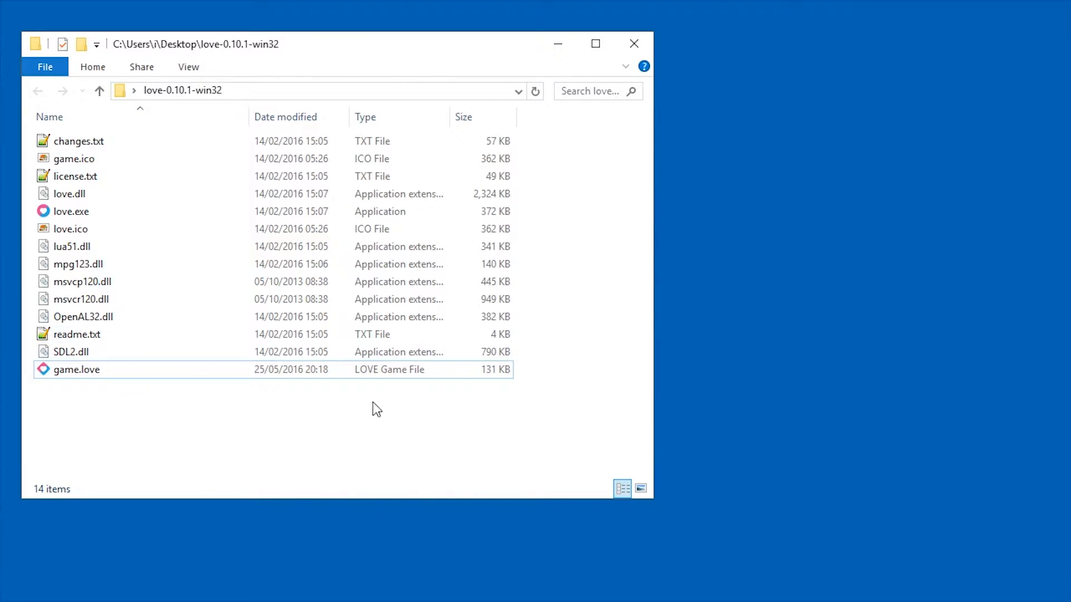
mouse_move(169, 409)
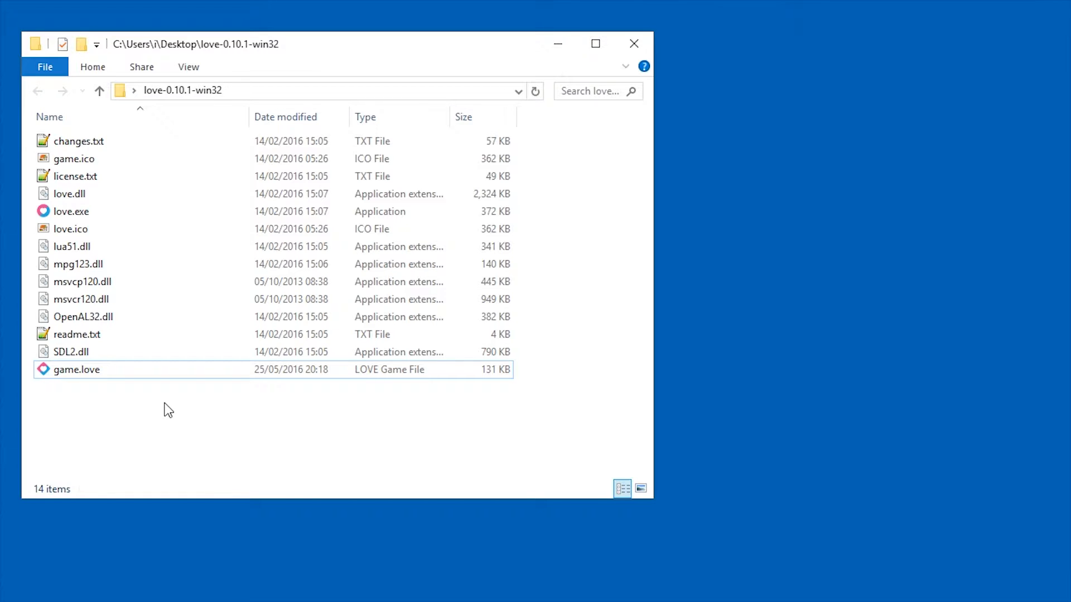
right_click(168, 408)
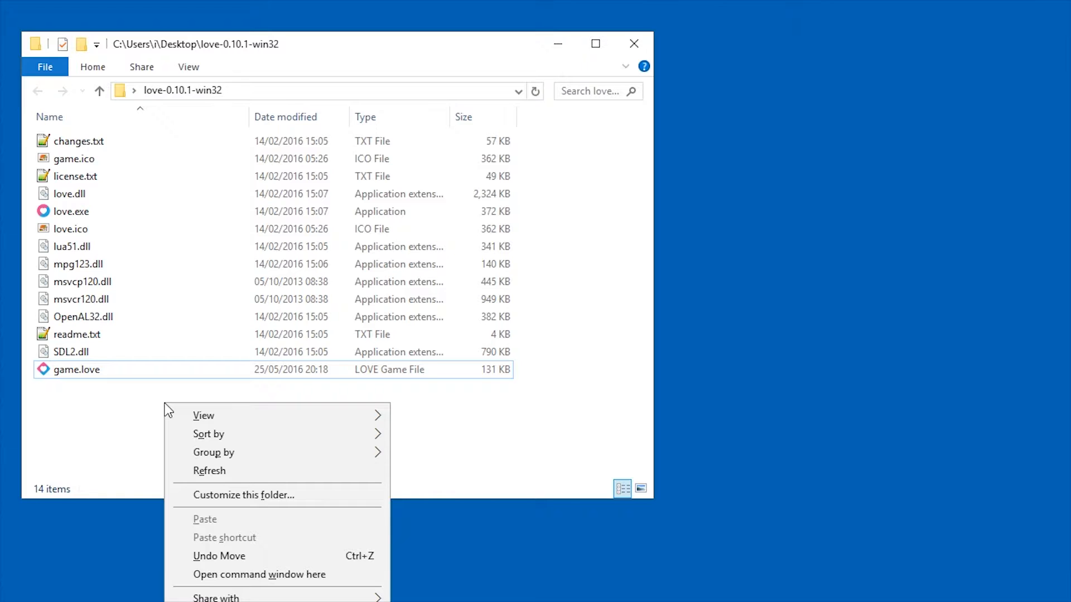
mouse_move(277, 574)
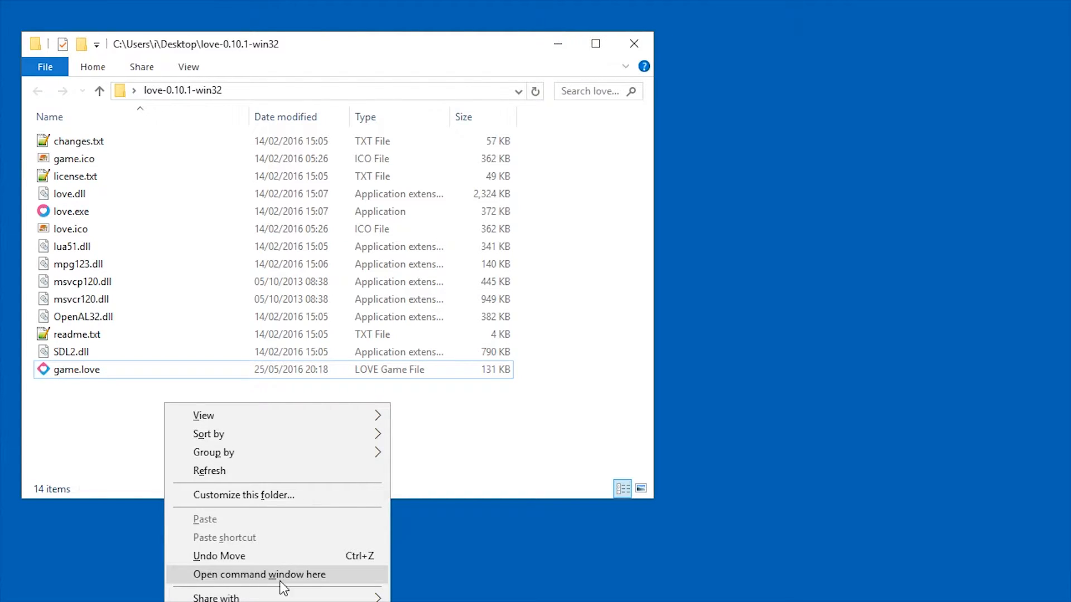
Run 'copy /b love.exe+game.love game.exe' in a command window at the love folder
click(258, 574)
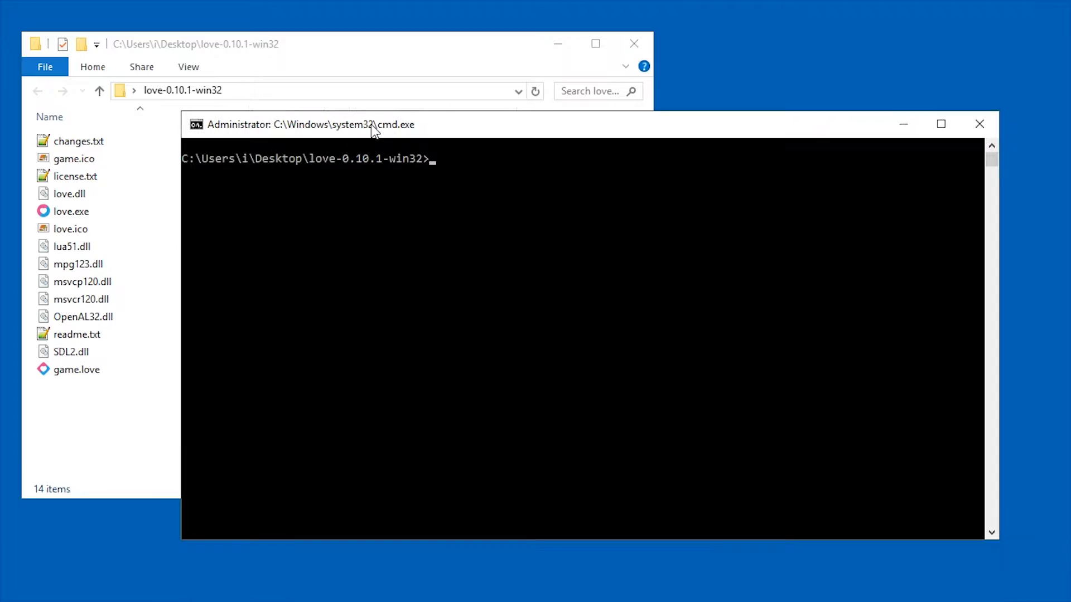
text(c)
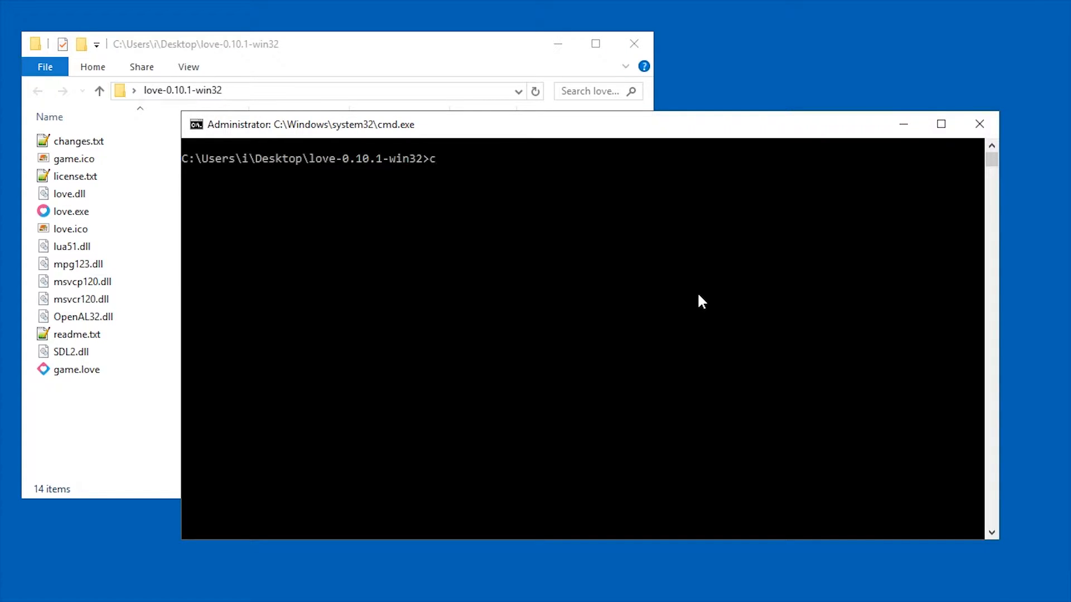
text(opy /b)
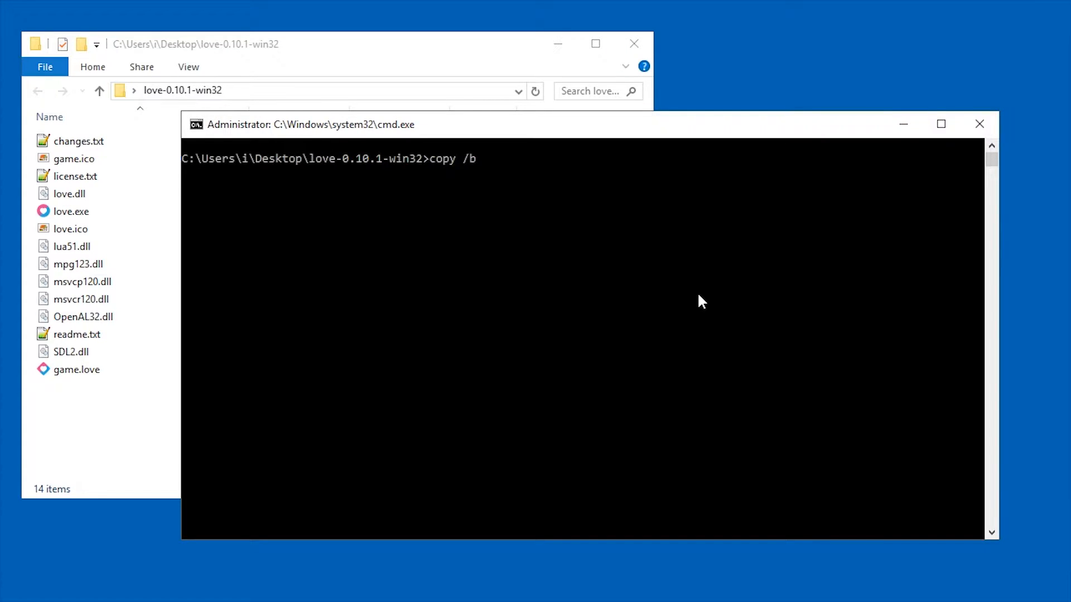
text(love.)
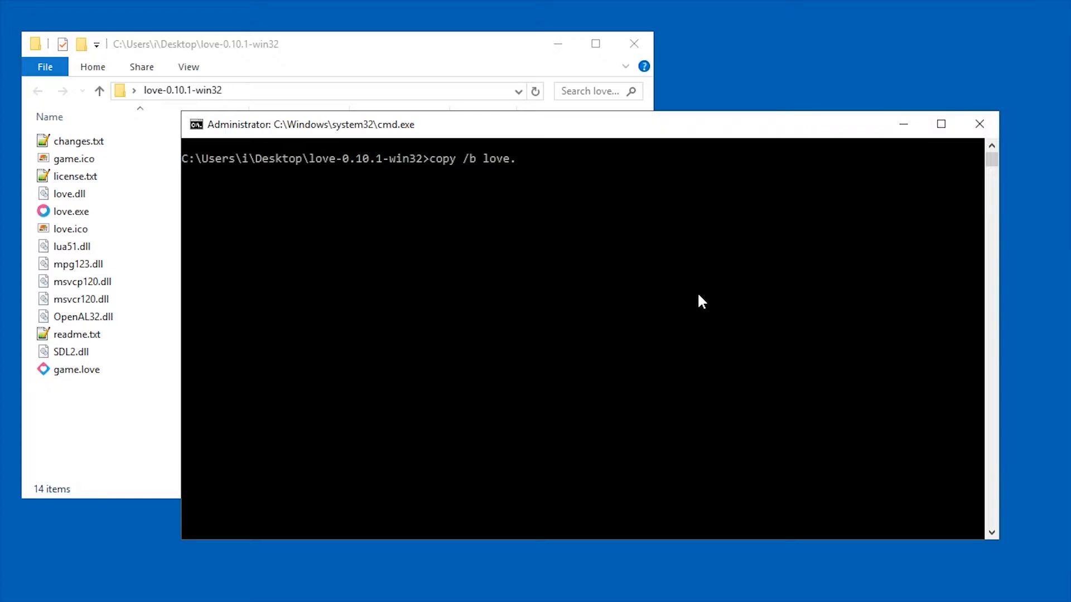
text(exe+)
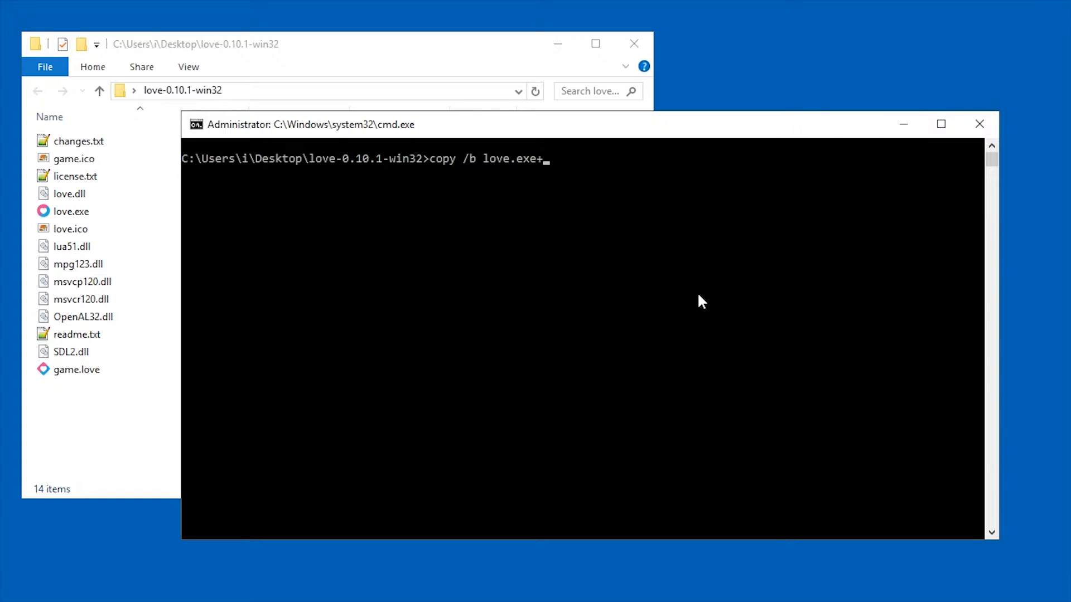
text(game.love)
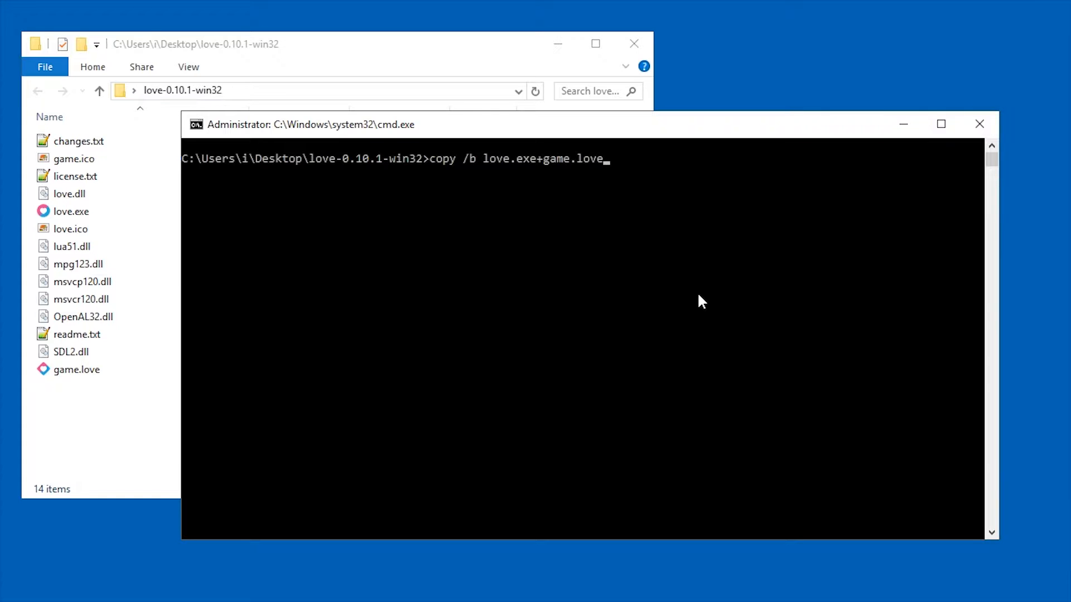
text(game.e)
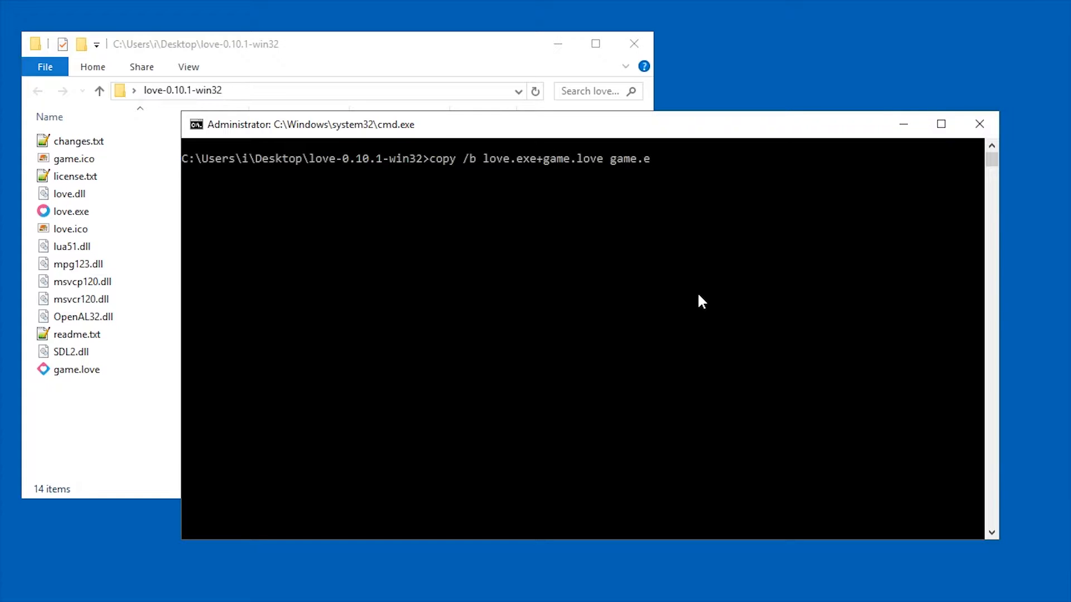
key(Return)
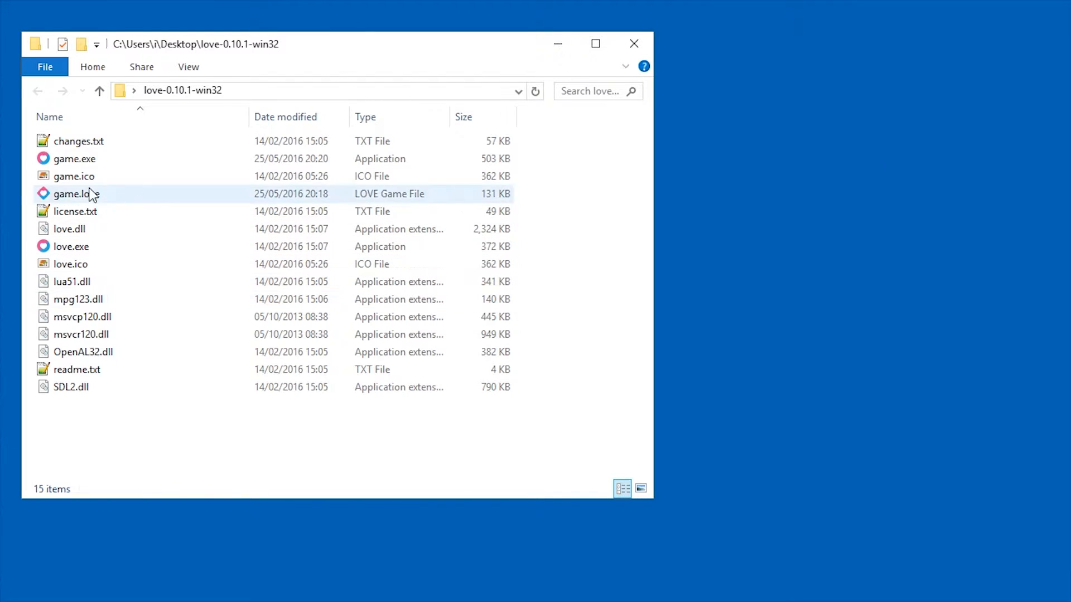
Test-launch game.exe and dismiss the missing lua51.dll and SDL2.dll errors
double_click(73, 159)
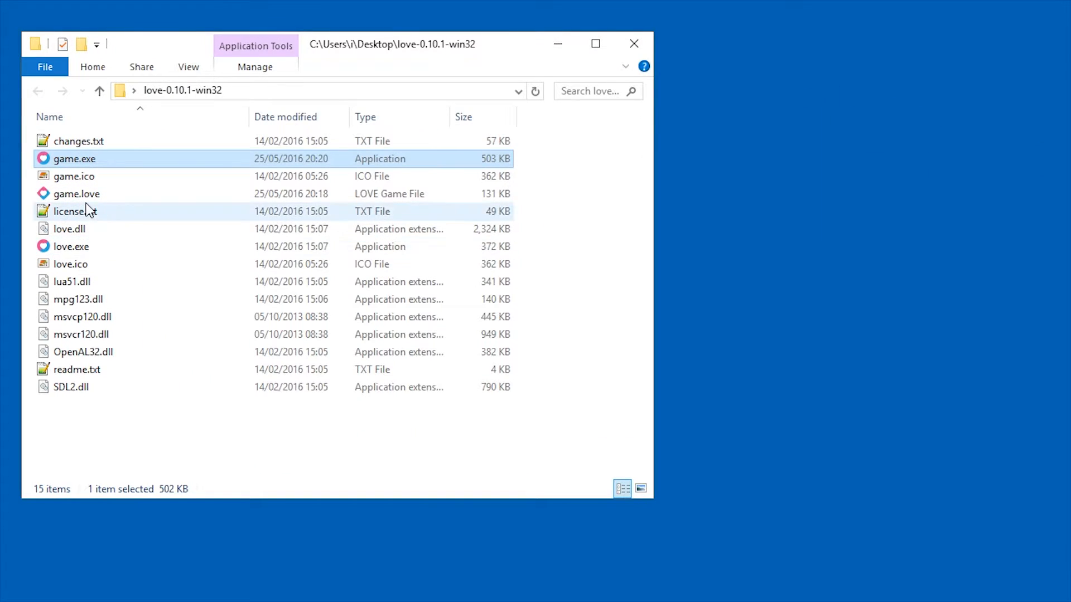
click(71, 246)
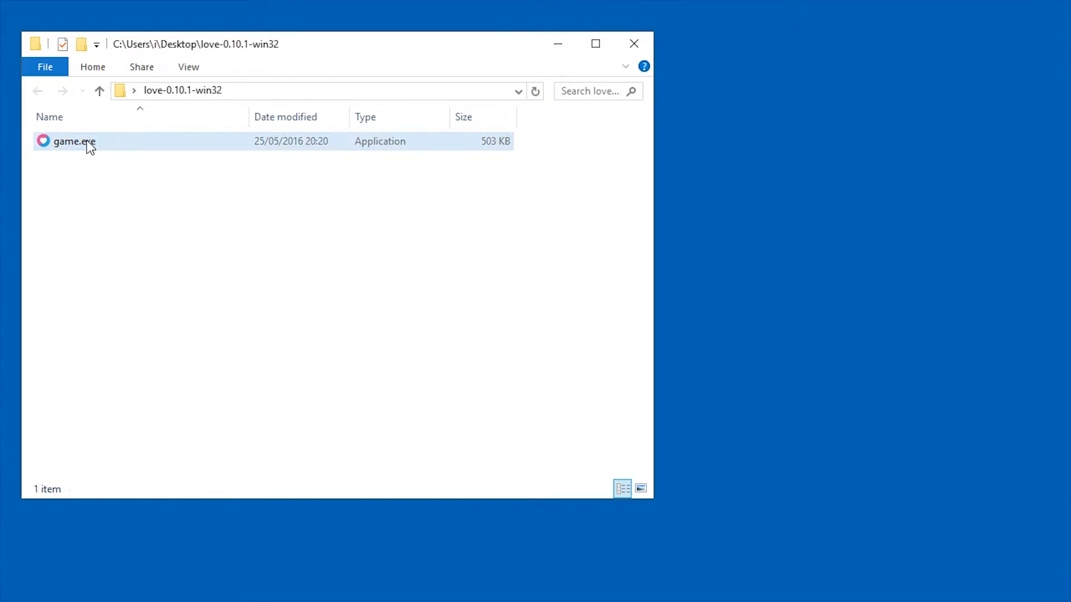
double_click(74, 141)
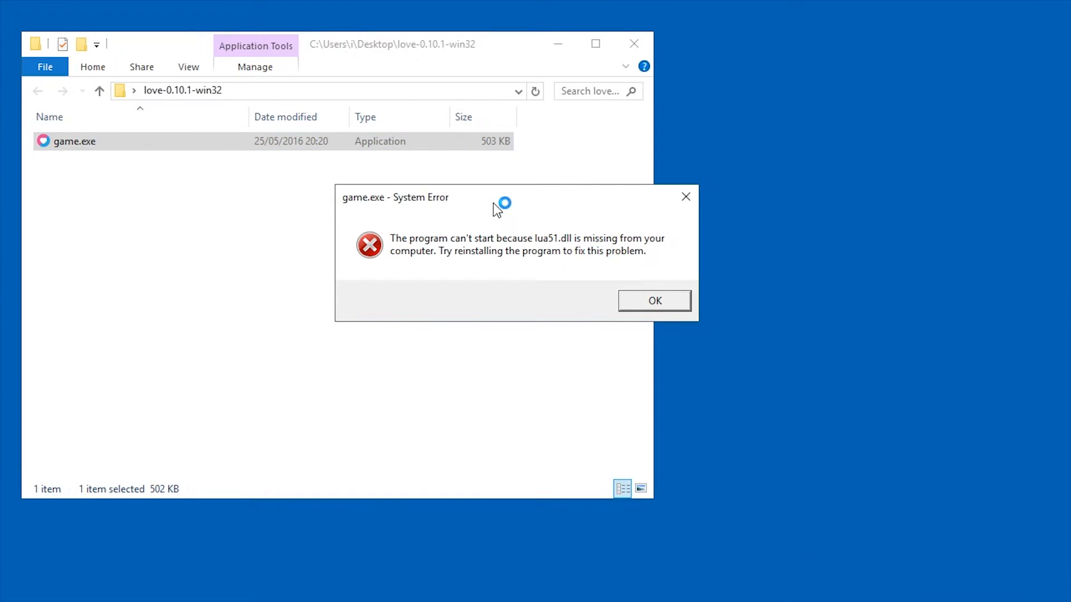
mouse_move(551, 247)
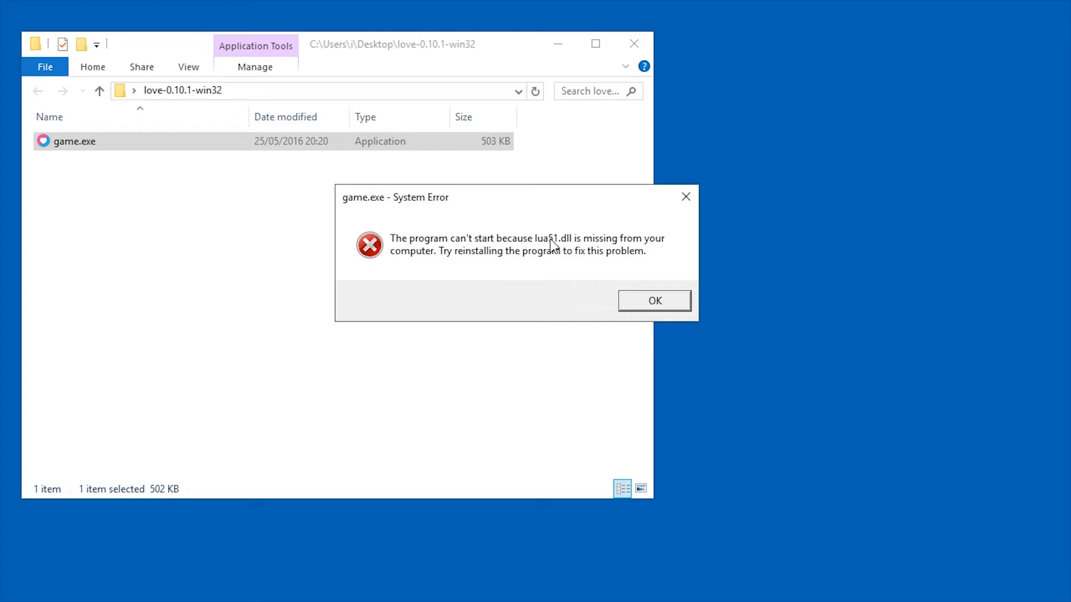
mouse_move(615, 255)
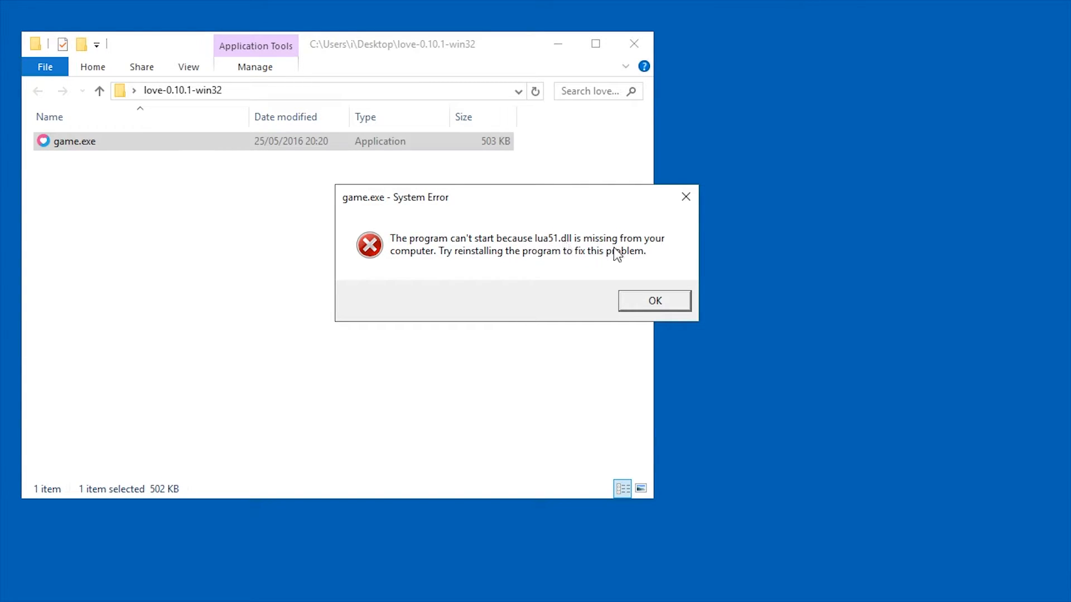
click(654, 300)
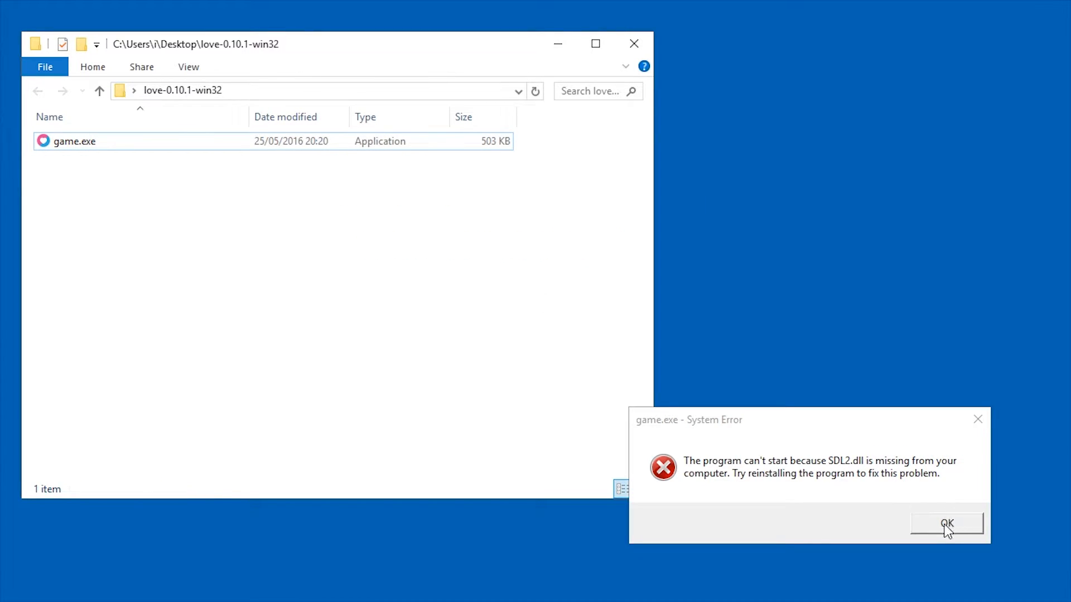
click(947, 523)
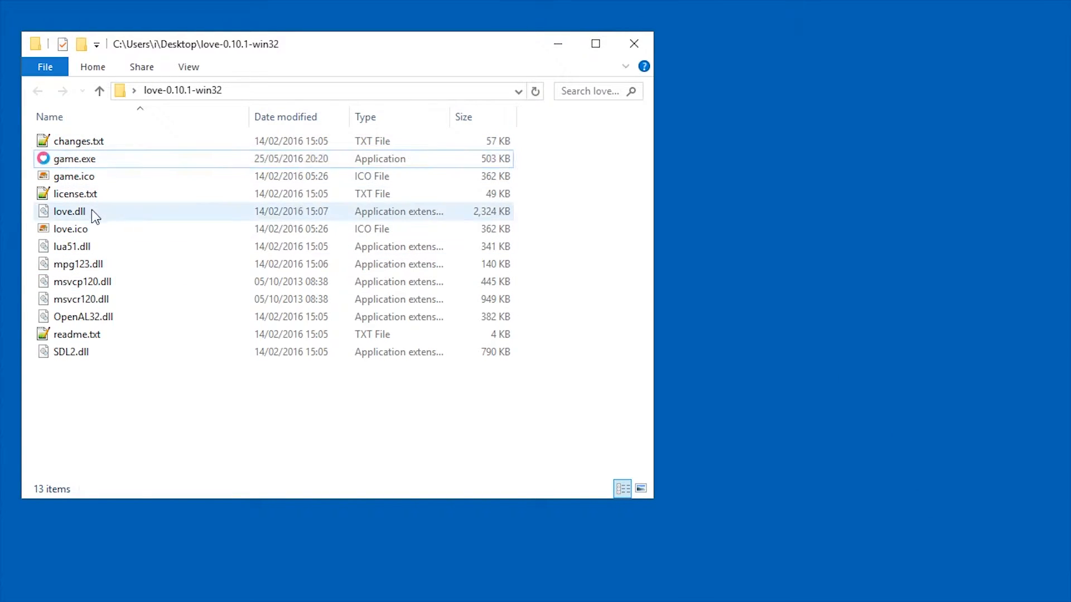
Rename the love-0.10.1-win32 folder to mygame and game.exe to mygame.exe
click(77, 334)
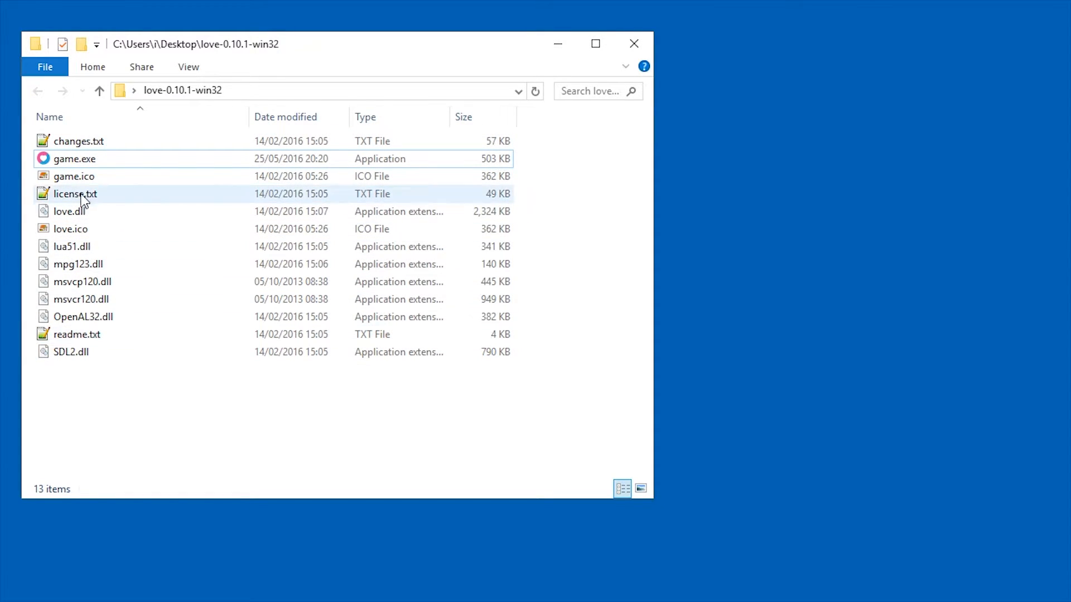
mouse_move(74, 193)
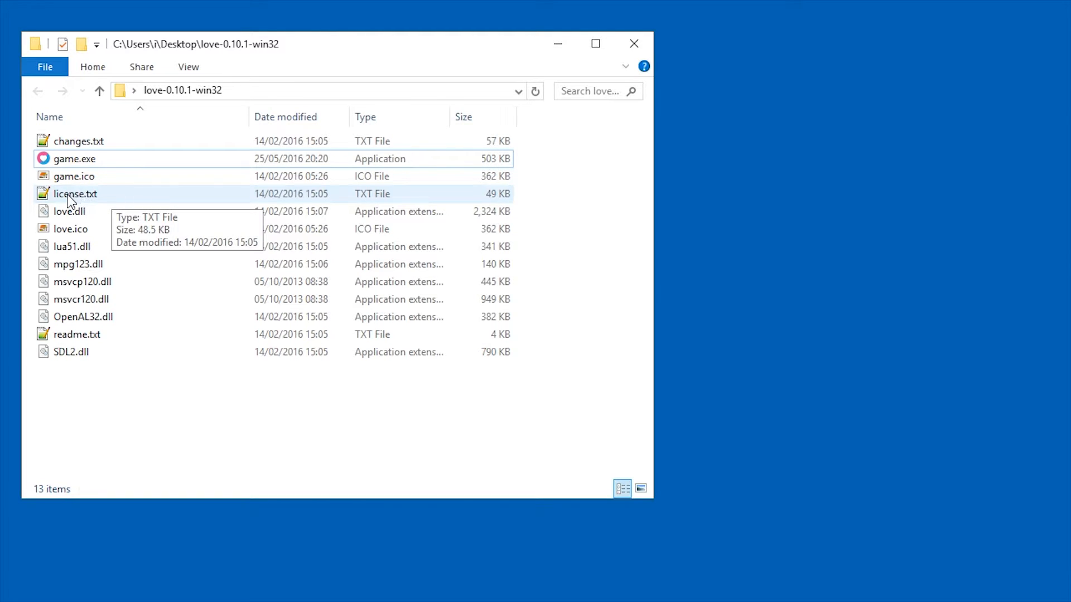
mouse_move(116, 189)
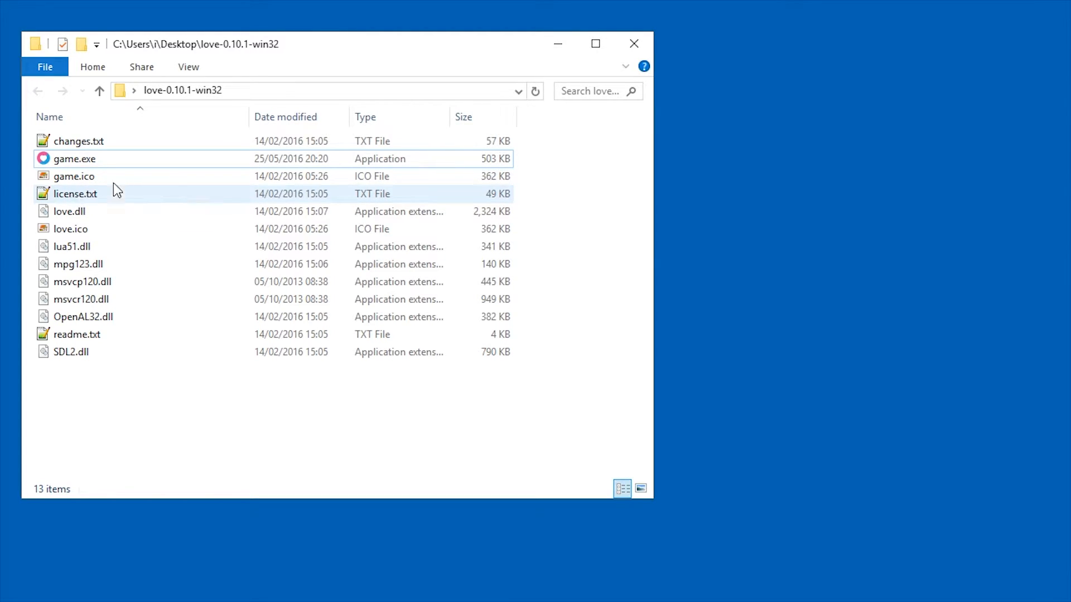
mouse_move(137, 246)
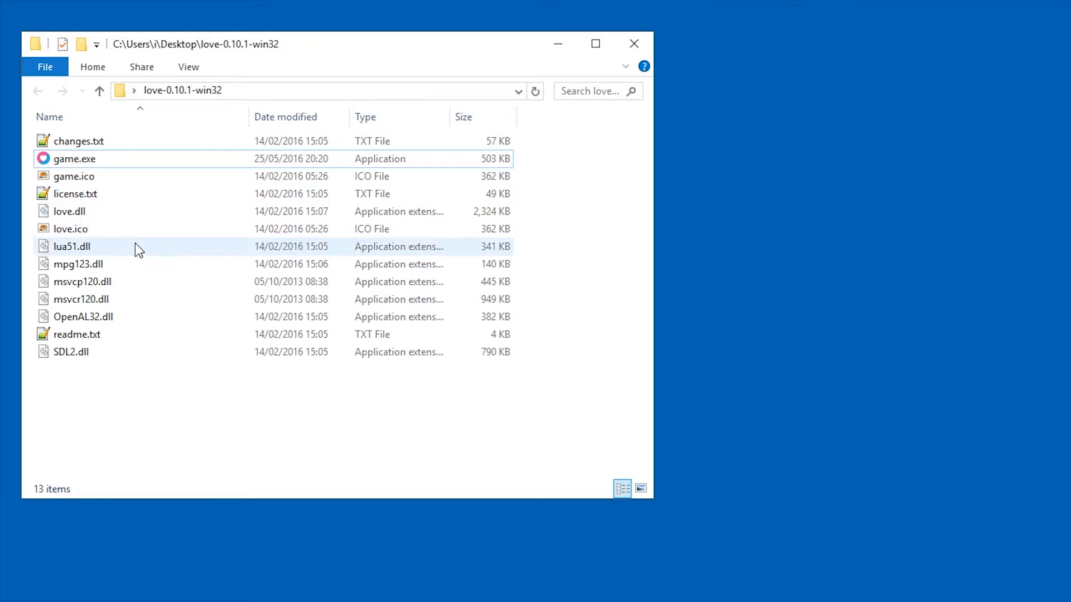
click(77, 334)
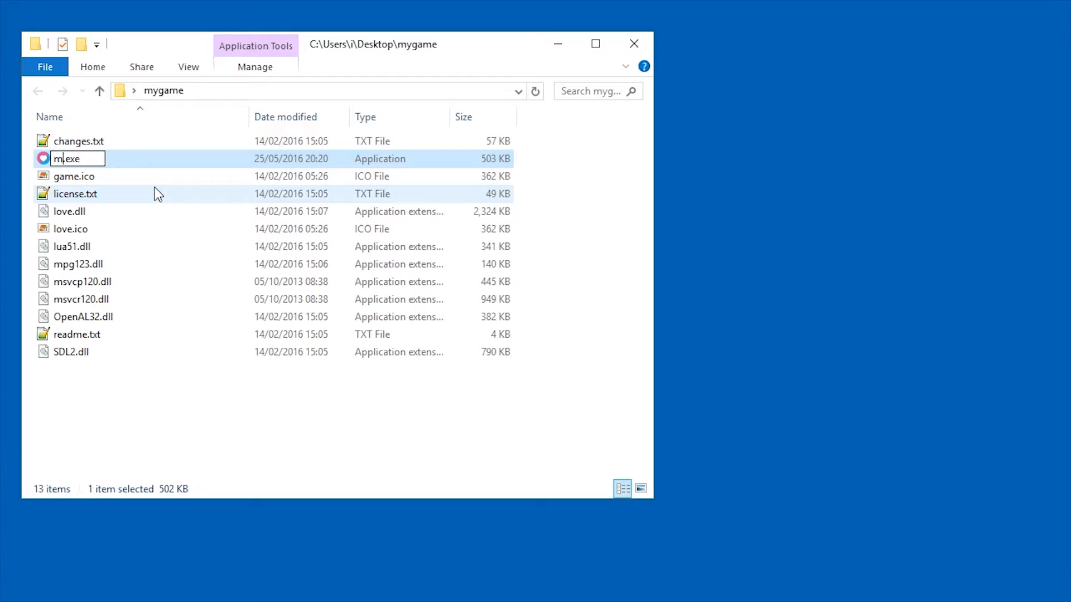
text(ygame)
key(Return)
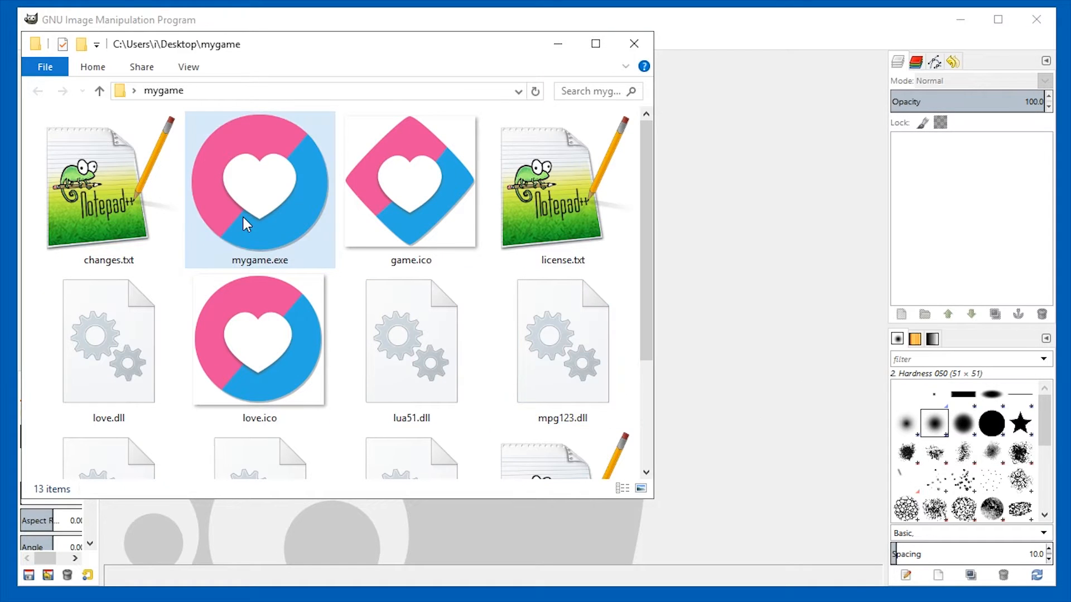
Open love.ico, make its Icon #5 layer visible, and open fred.jpg
click(411, 190)
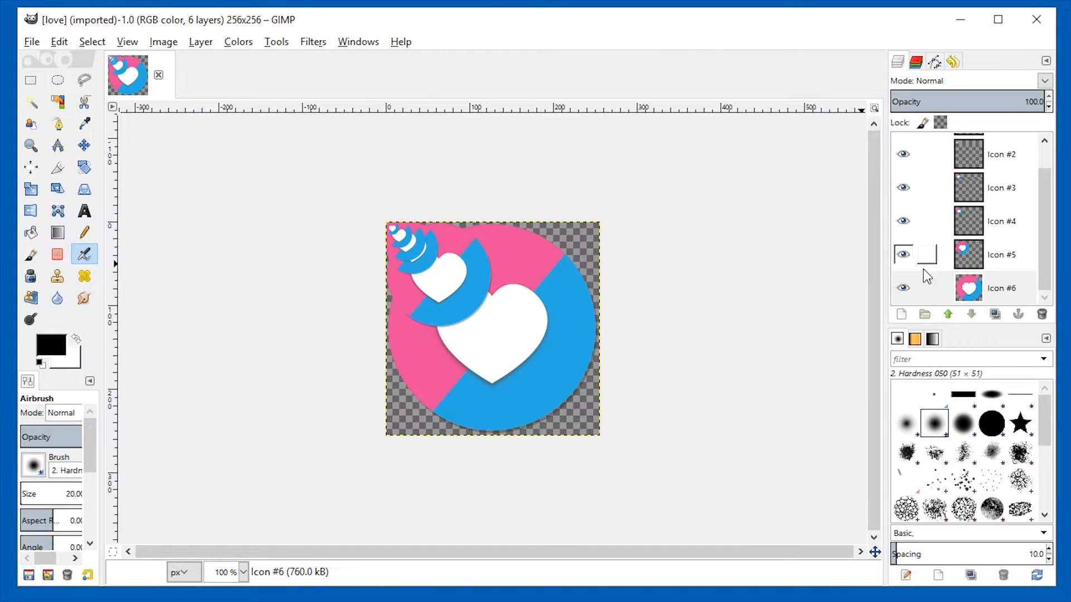
mouse_move(1001, 249)
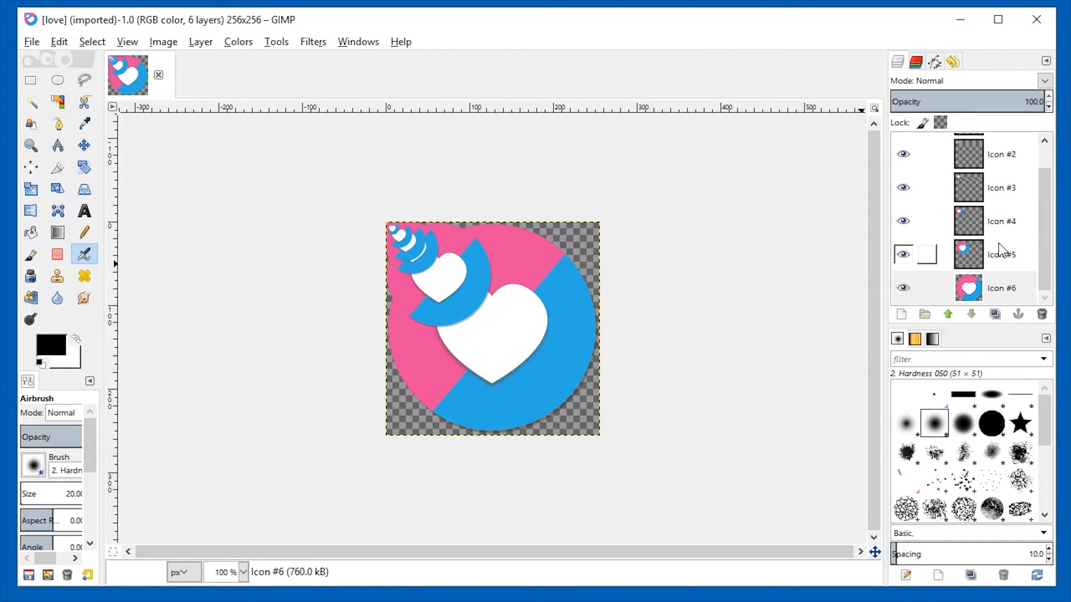
click(31, 80)
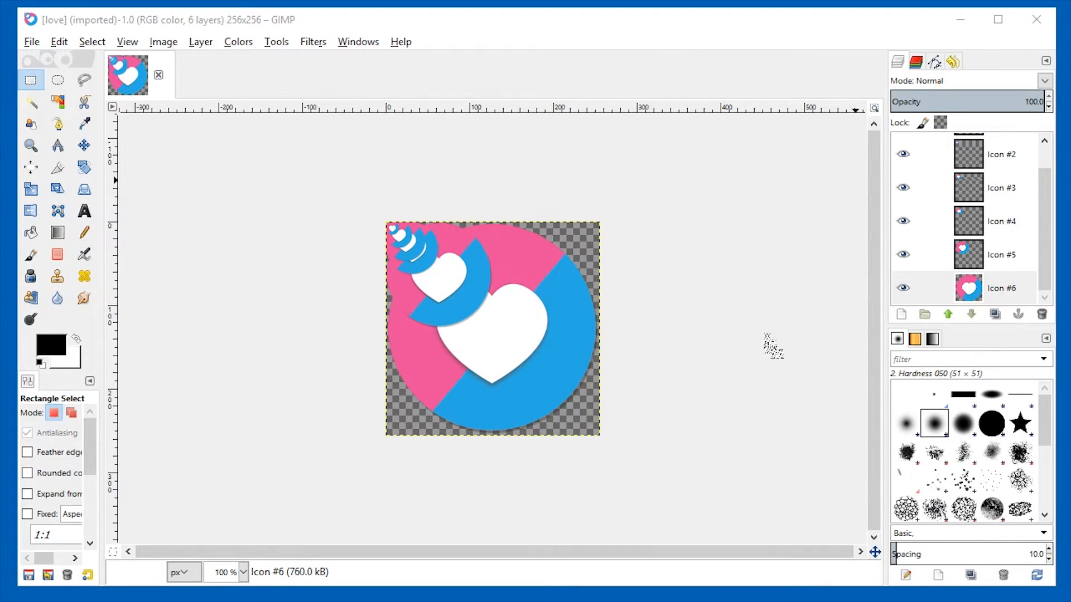
click(195, 75)
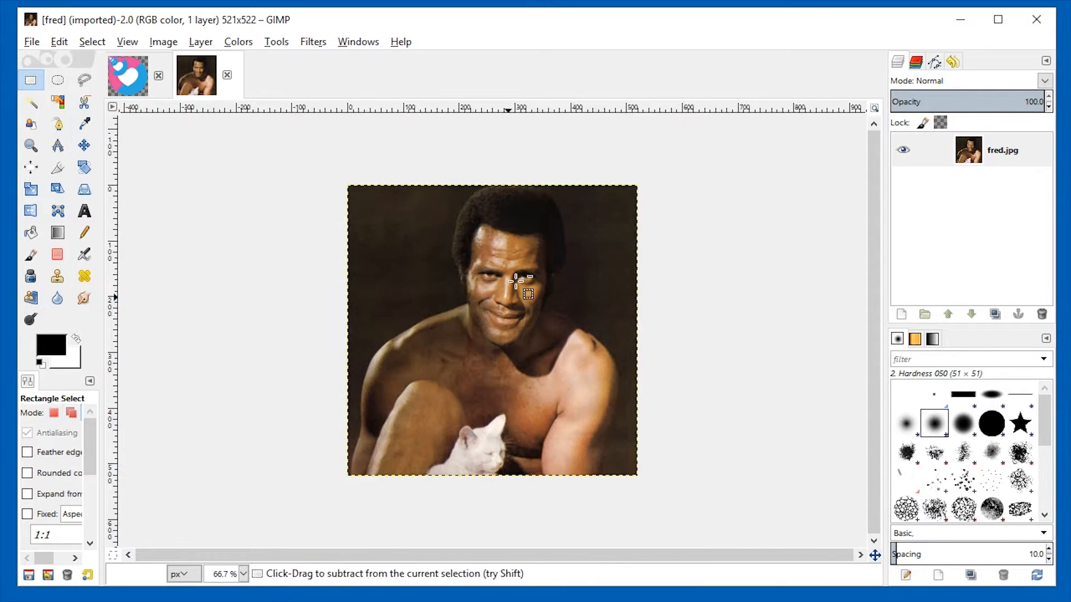
Scale fred.jpg to 256, 128 and 64 px, anchoring each into the matching love.ico layer
click(163, 42)
text(256)
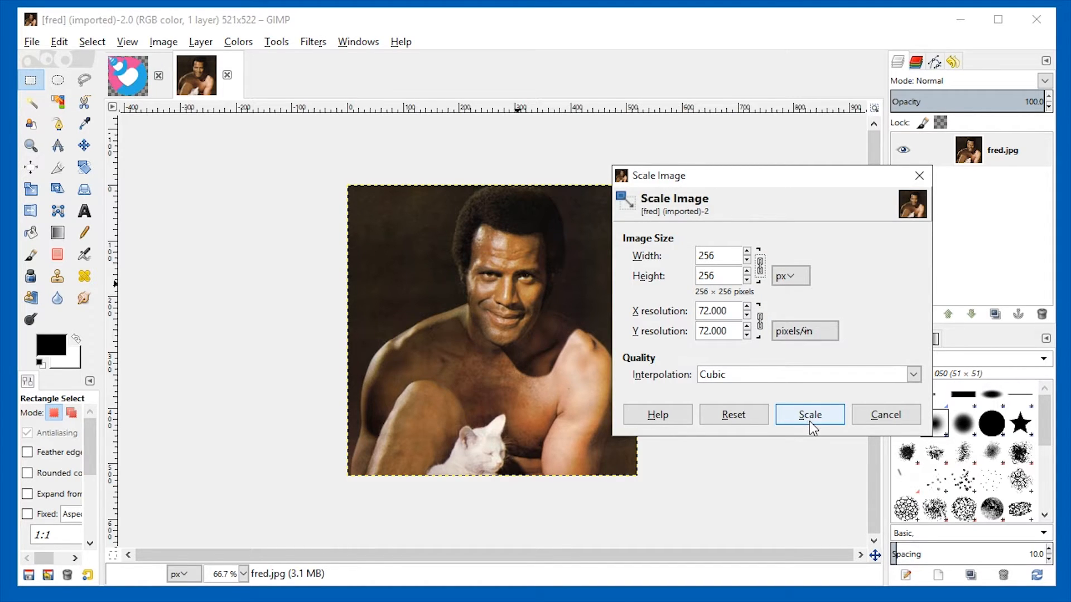
click(809, 414)
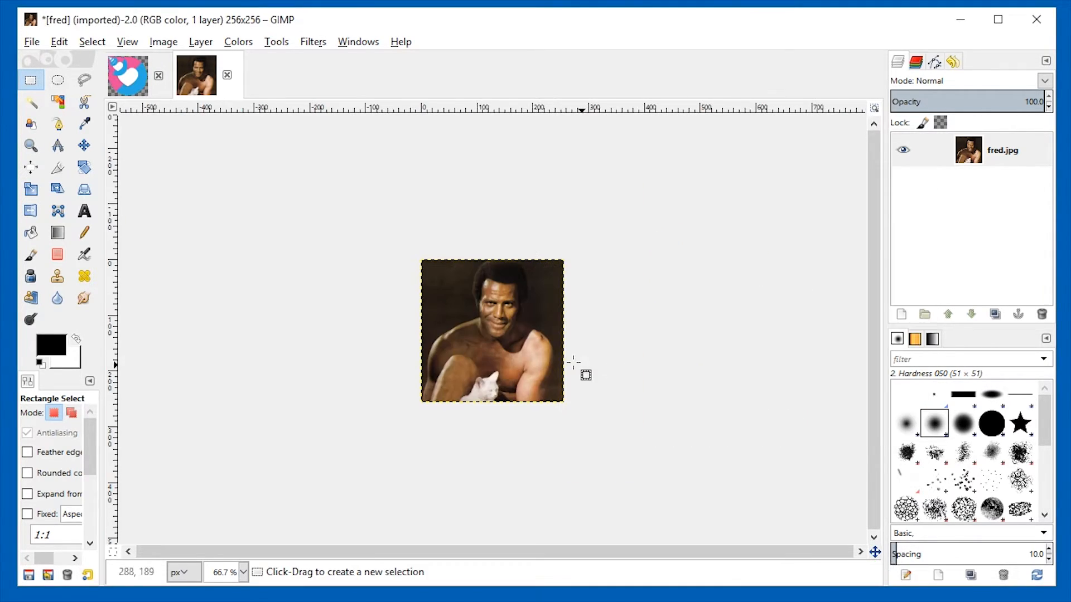
click(127, 76)
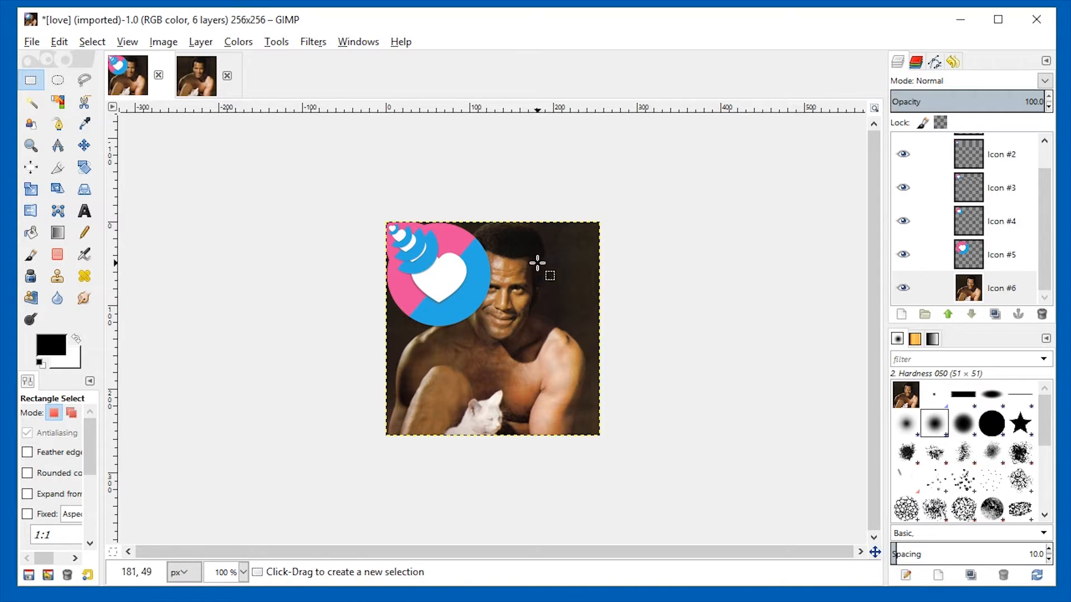
click(1001, 254)
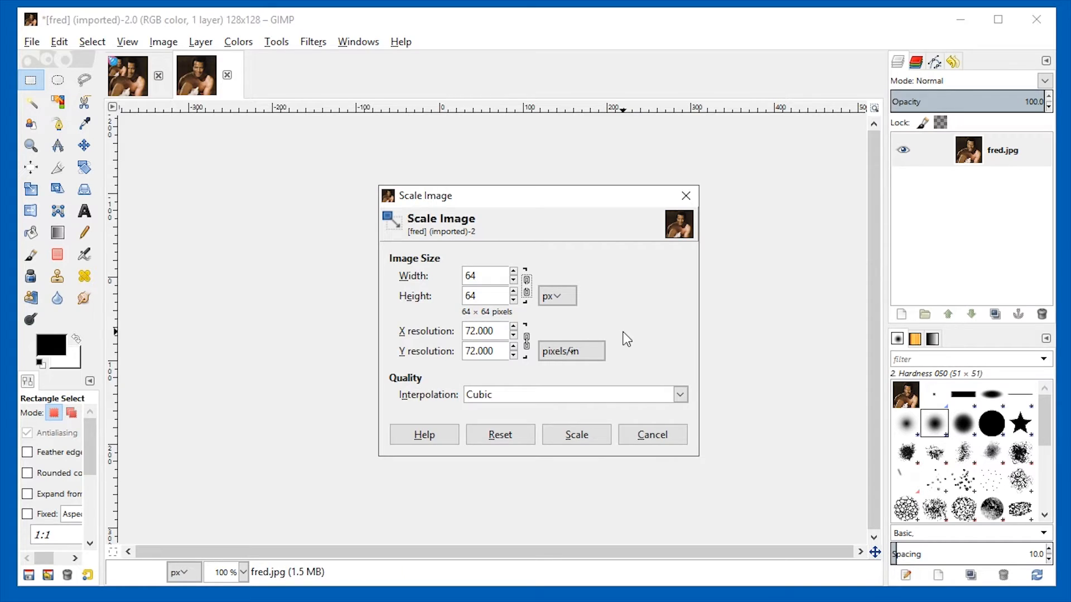
click(575, 434)
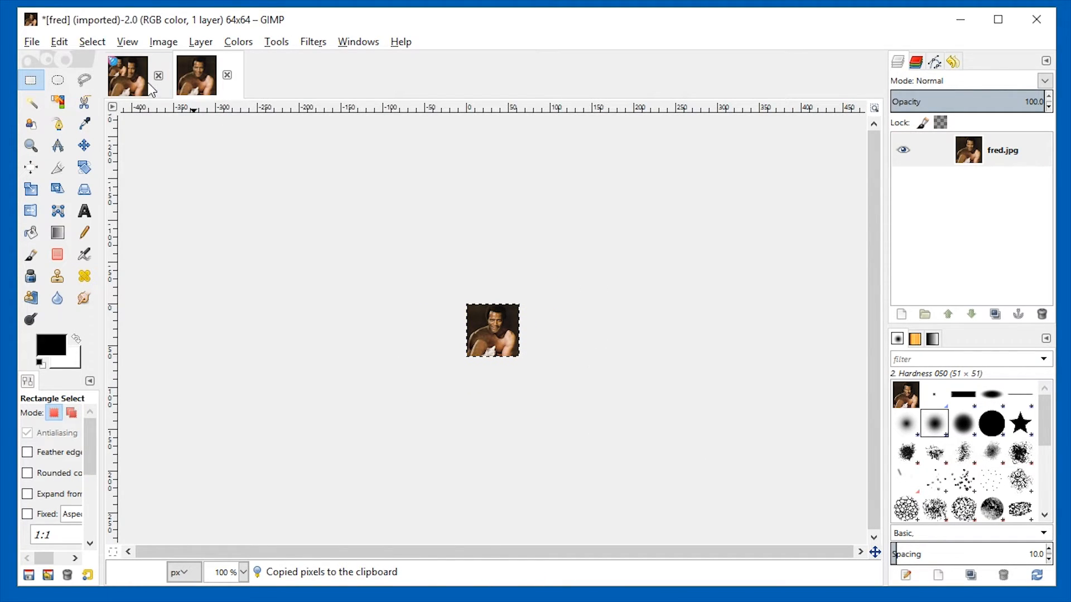
click(163, 42)
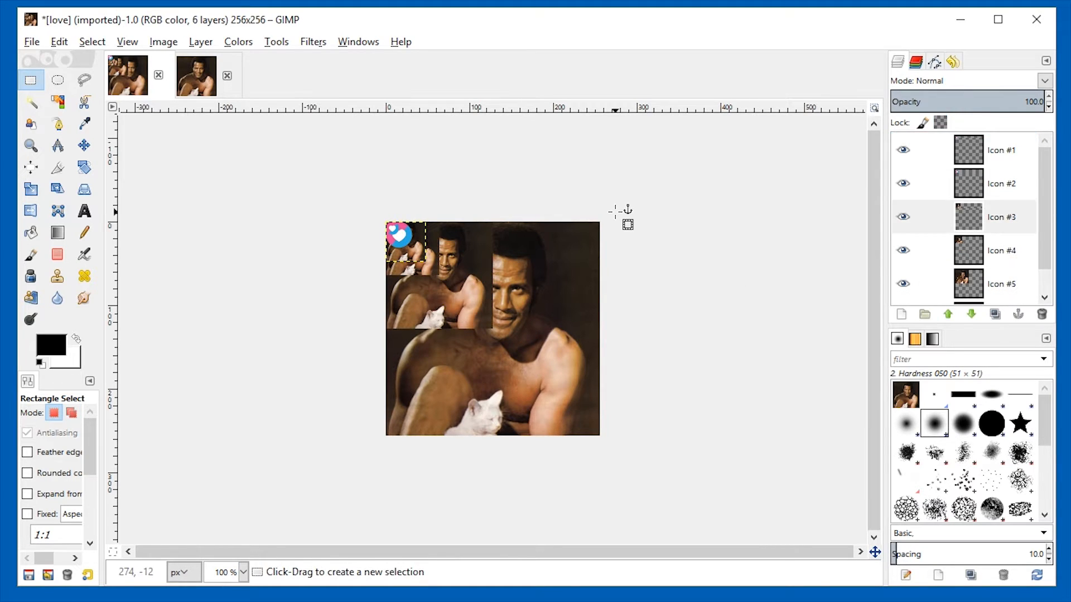
click(1001, 150)
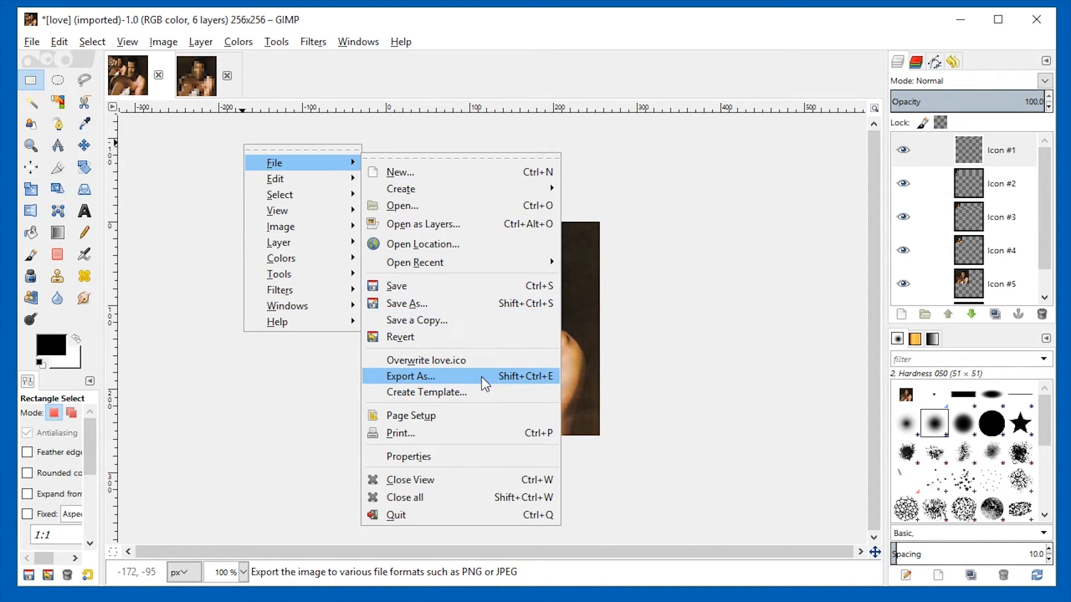
Name the icon export game.ico and confirm the export
click(409, 375)
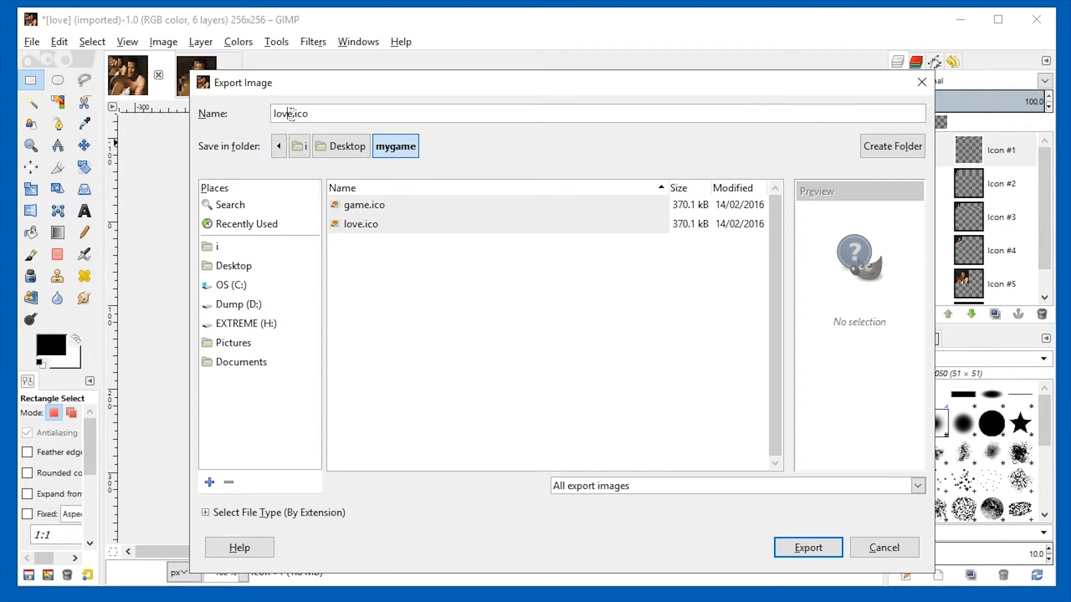
text(g)
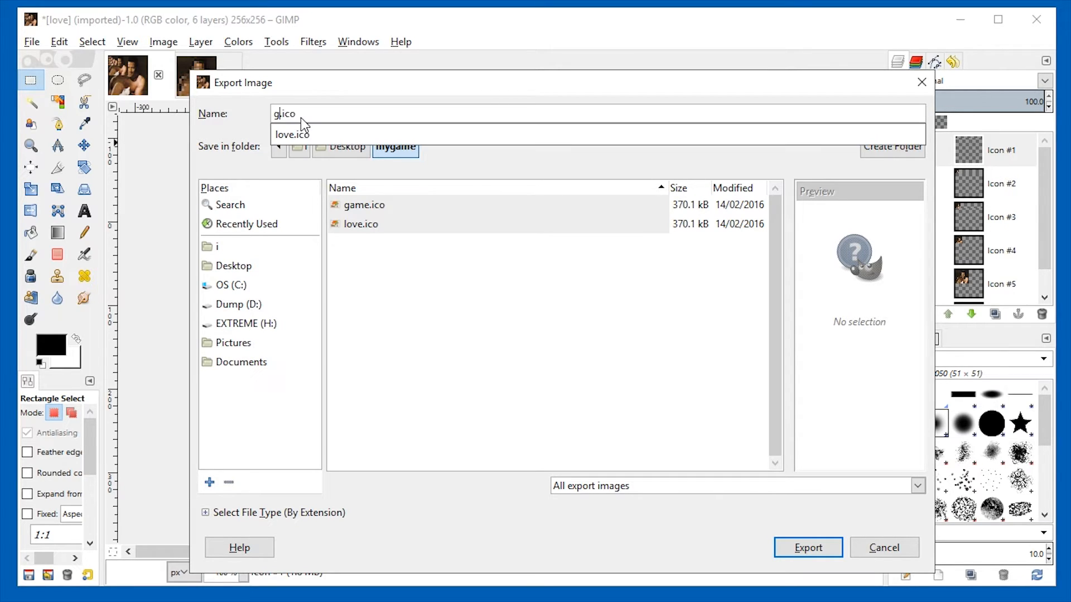
click(806, 547)
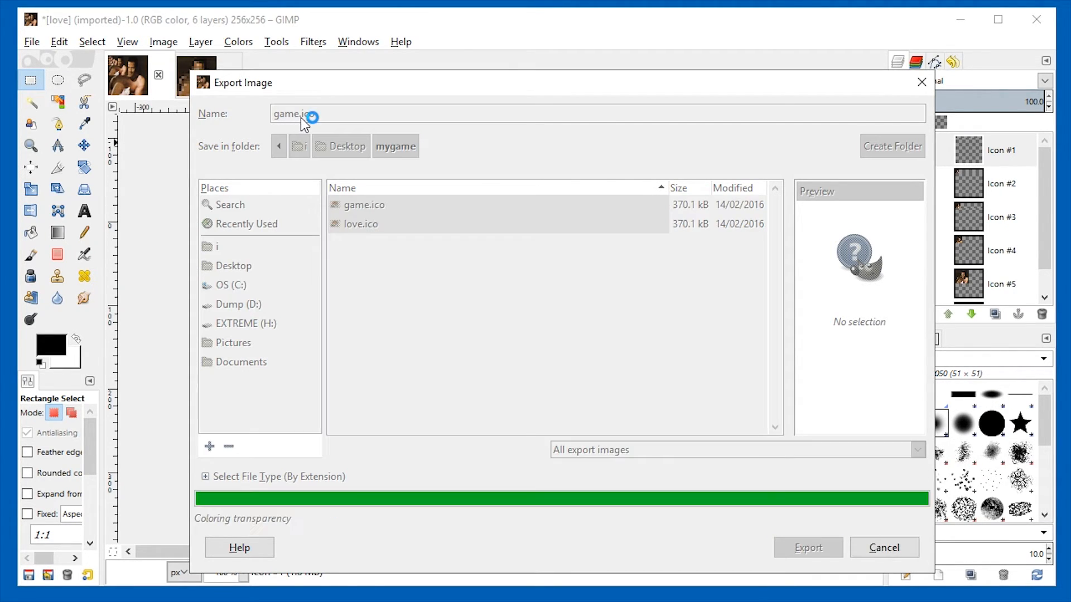
click(807, 547)
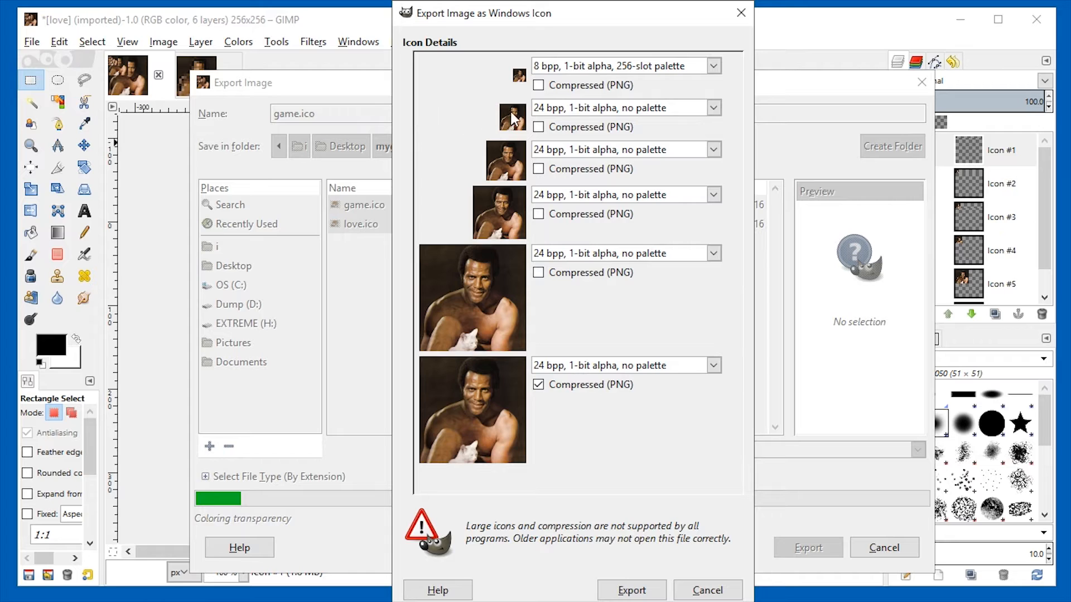
Set the largest icon size to 24-bit colour and write out the icon file
click(712, 150)
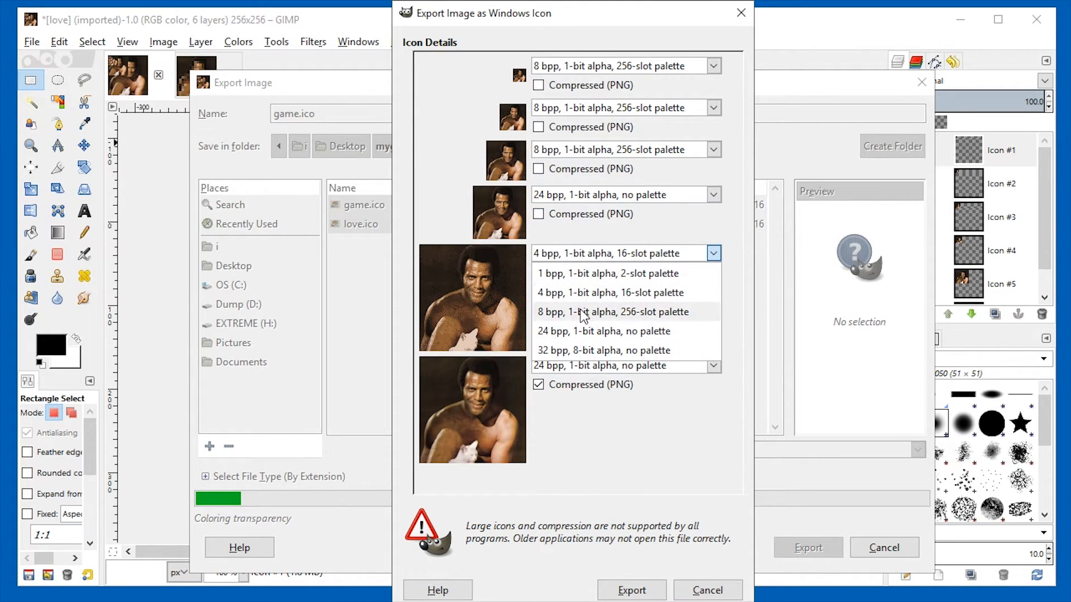
click(613, 311)
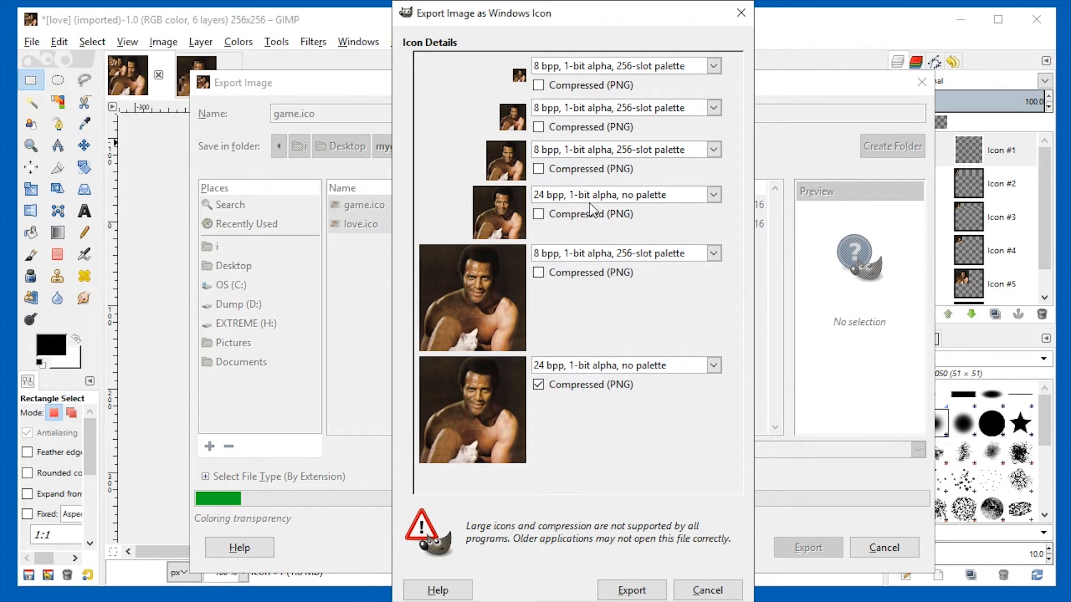
click(712, 365)
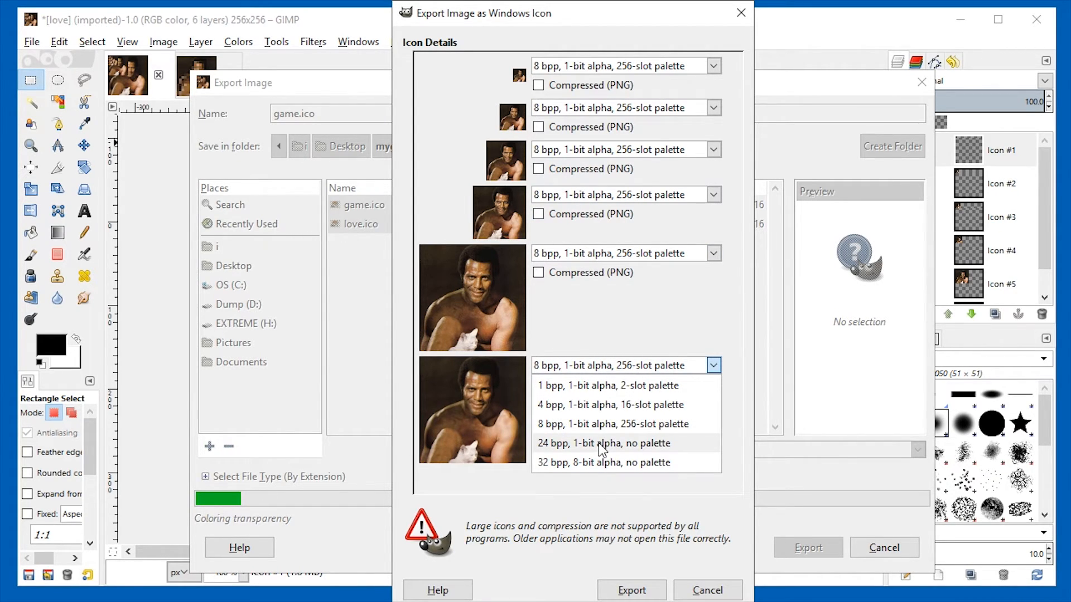
click(603, 443)
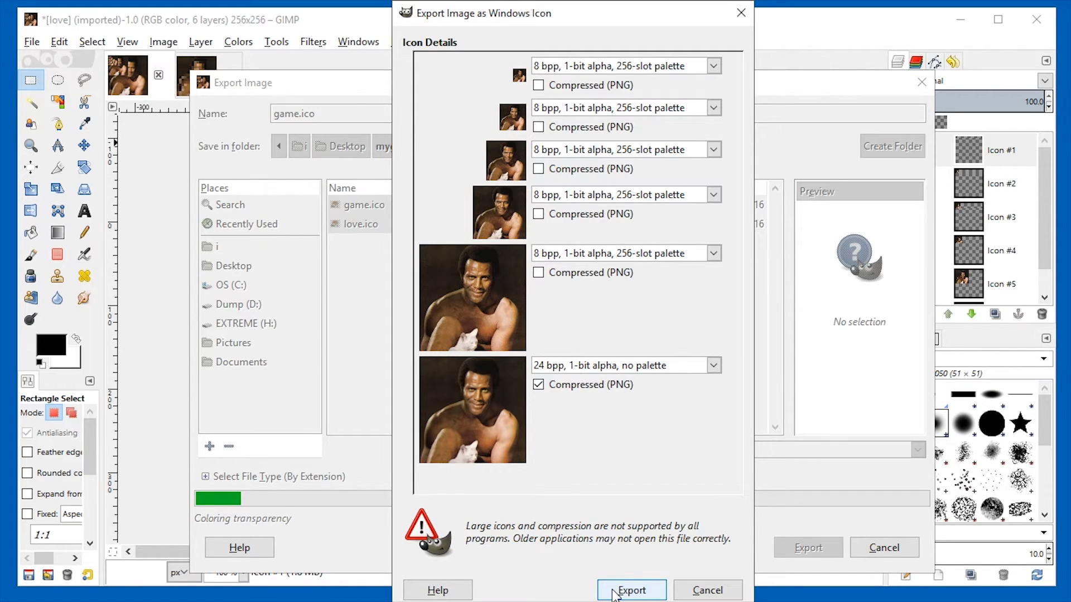
click(630, 590)
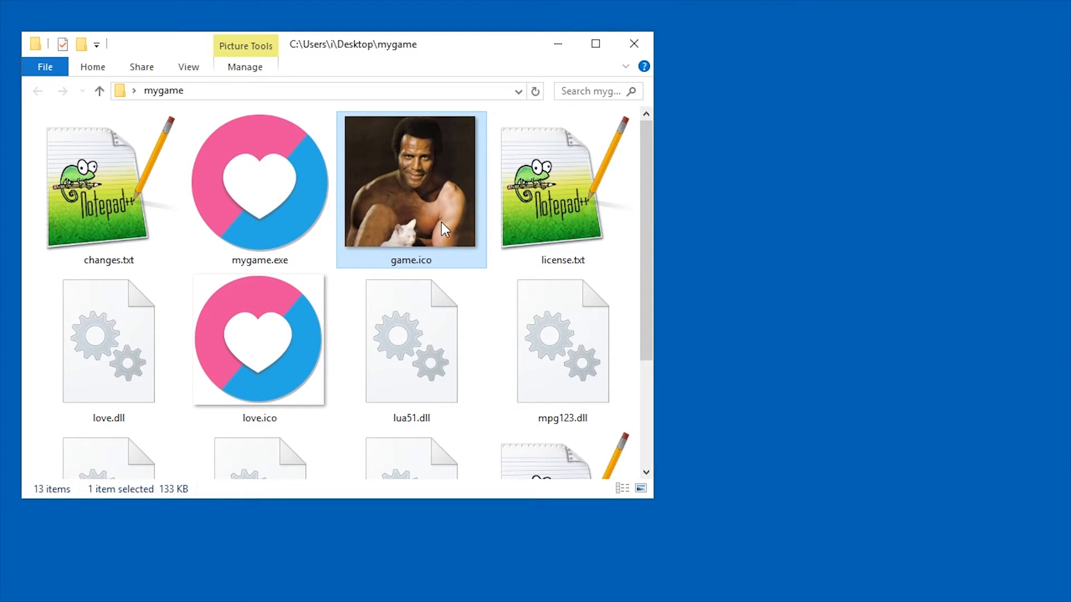
mouse_move(498, 226)
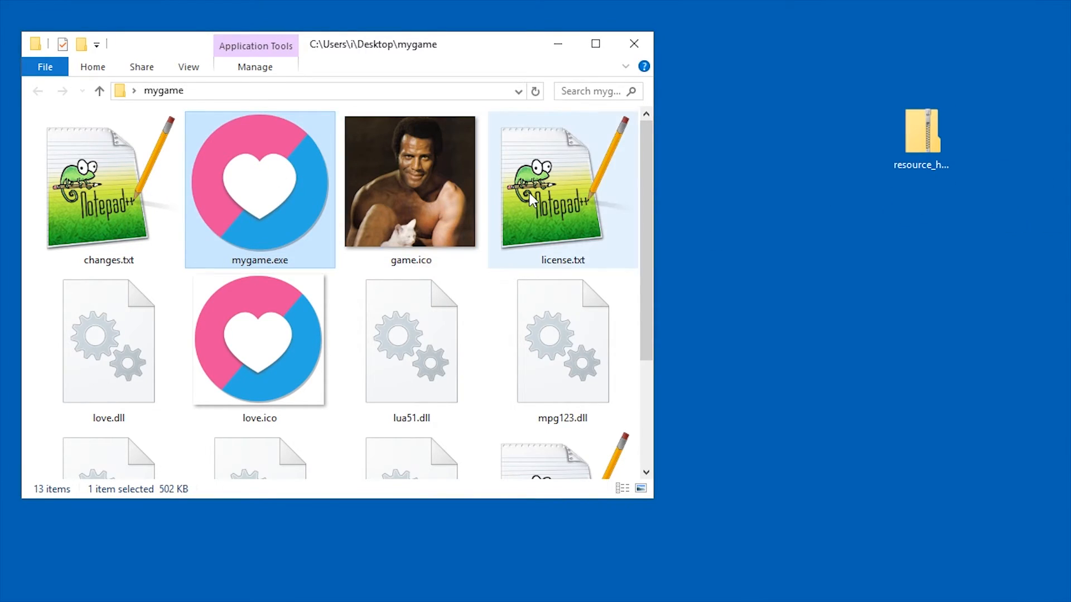
Delete love.ico from the mygame folder and open resource_hacker.zip on the desktop
click(410, 179)
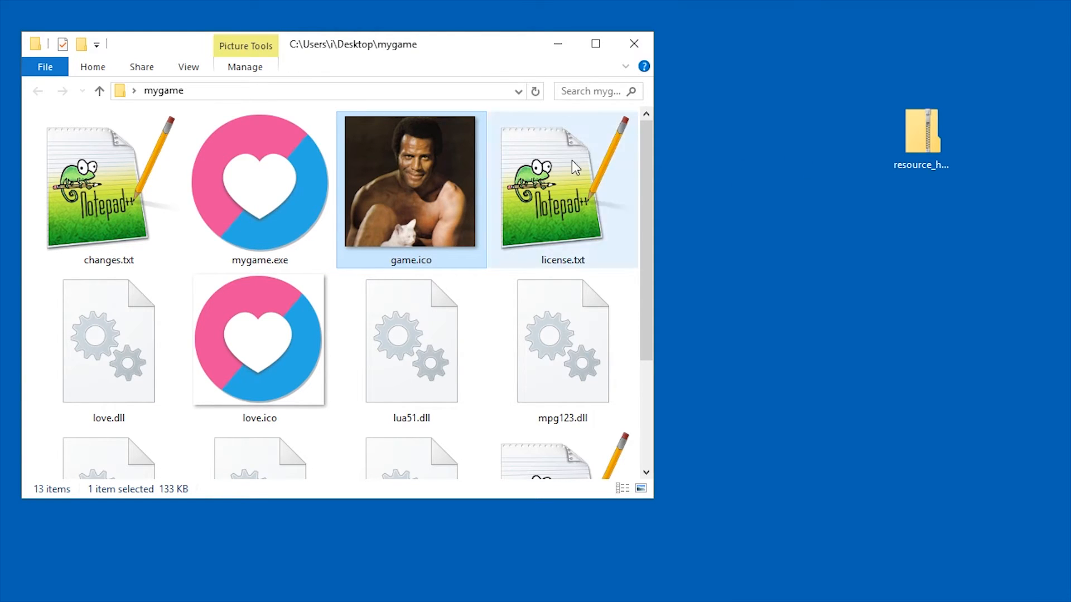
click(259, 339)
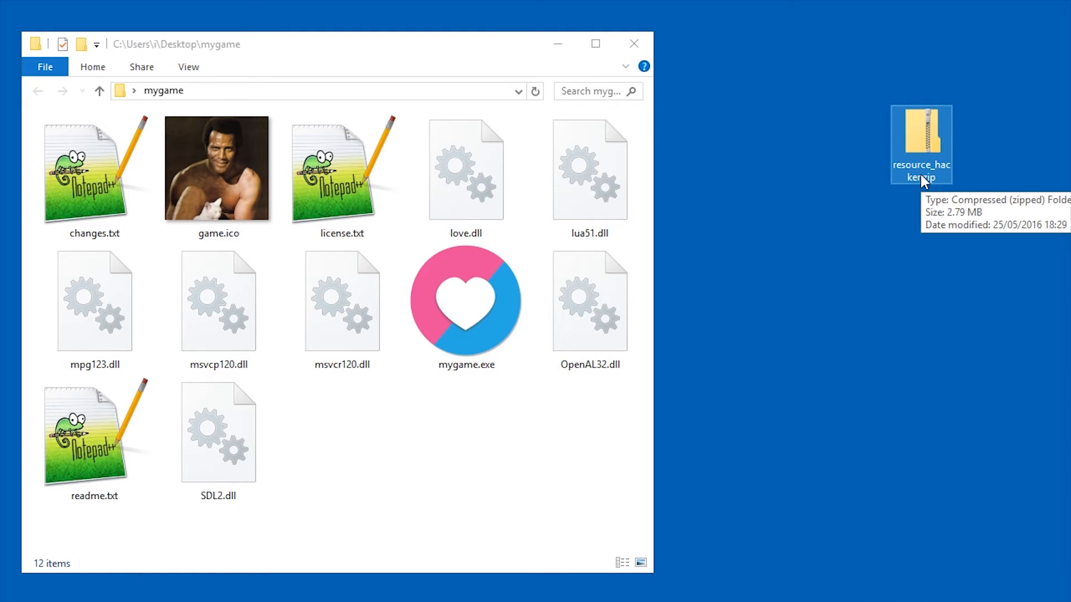
double_click(921, 140)
text(nonsens)
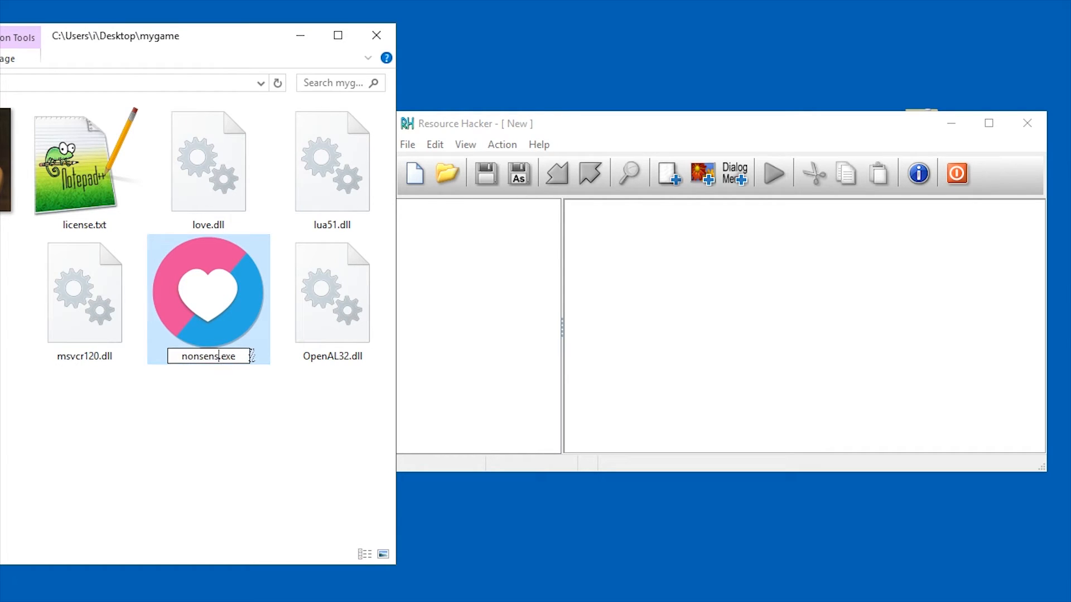
Load nonsense.exe into Resource Hacker and replace Icon Group 1, browsing for game.ico
drag(208, 294, 263, 358)
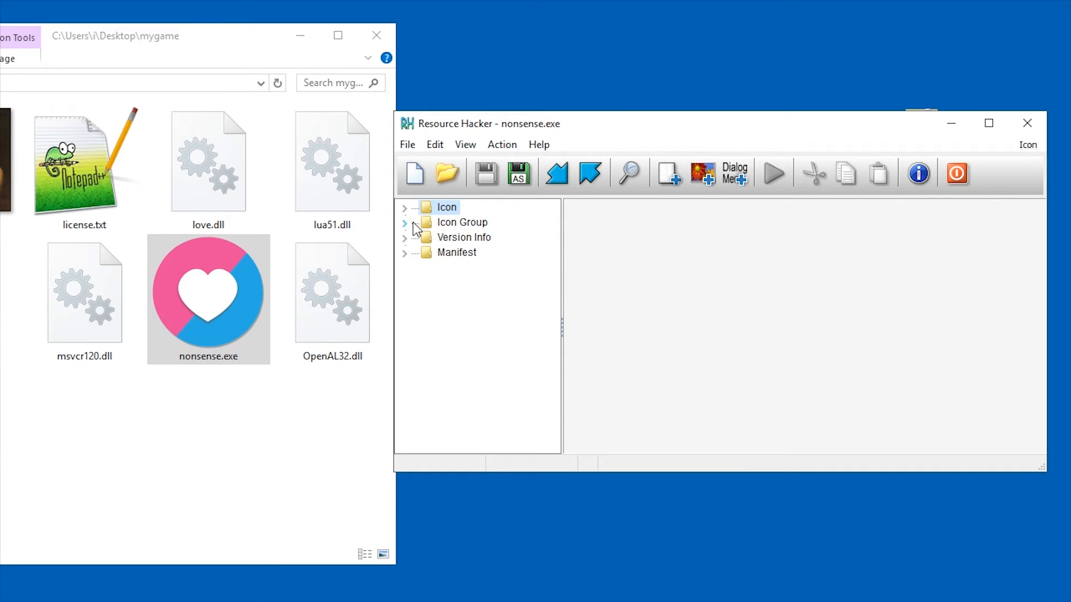
right_click(471, 237)
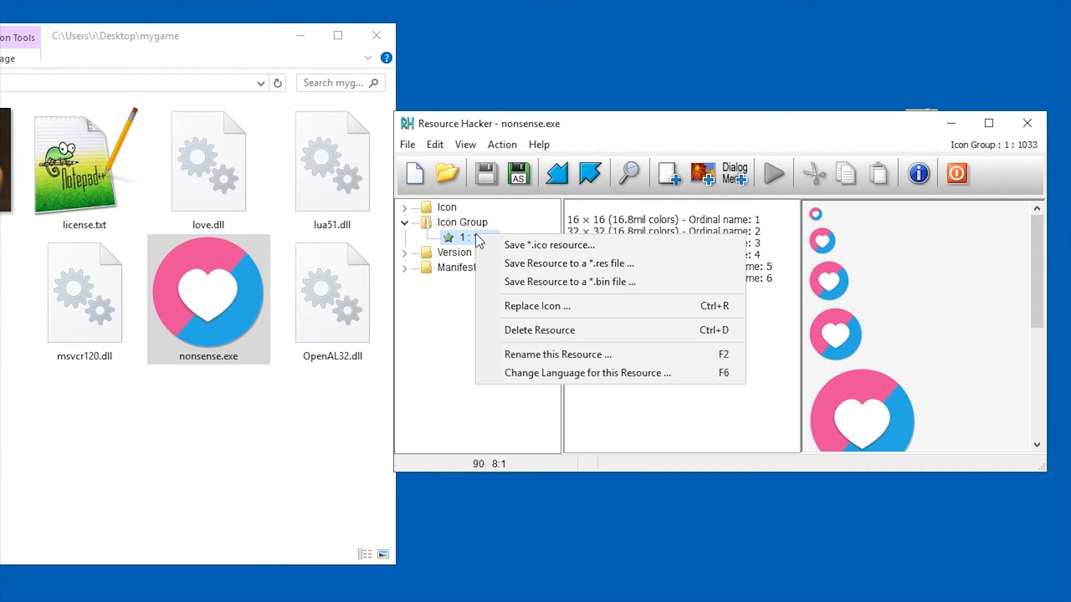
click(536, 306)
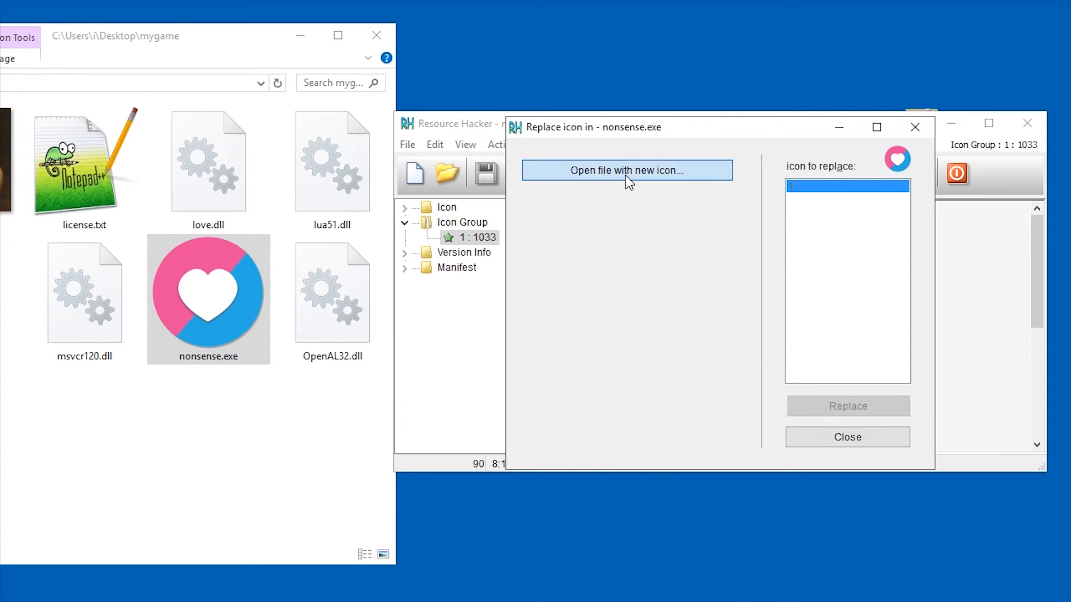
click(627, 170)
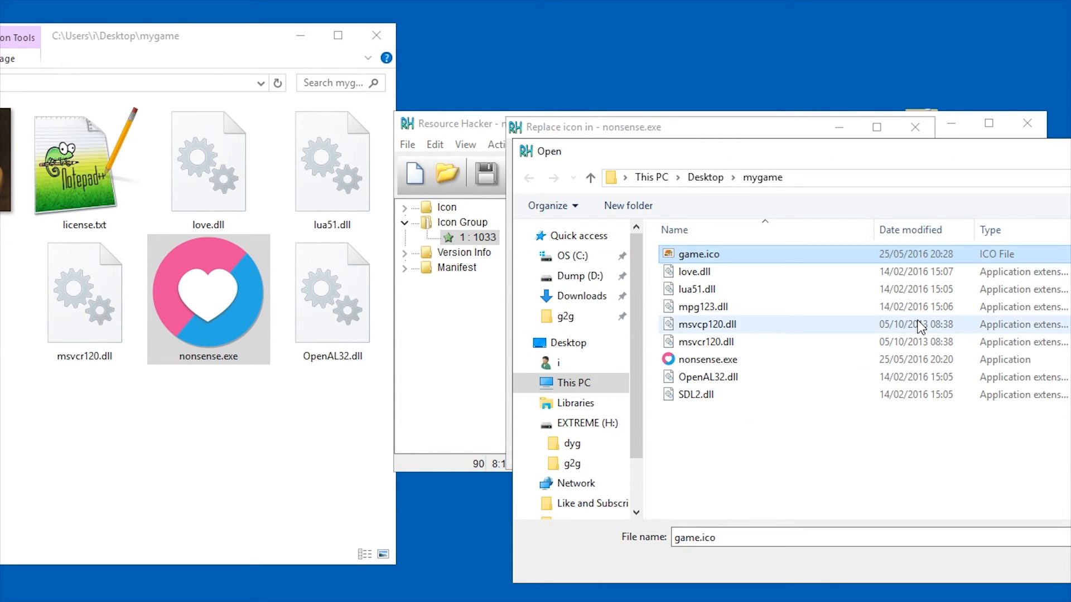
mouse_move(1050, 164)
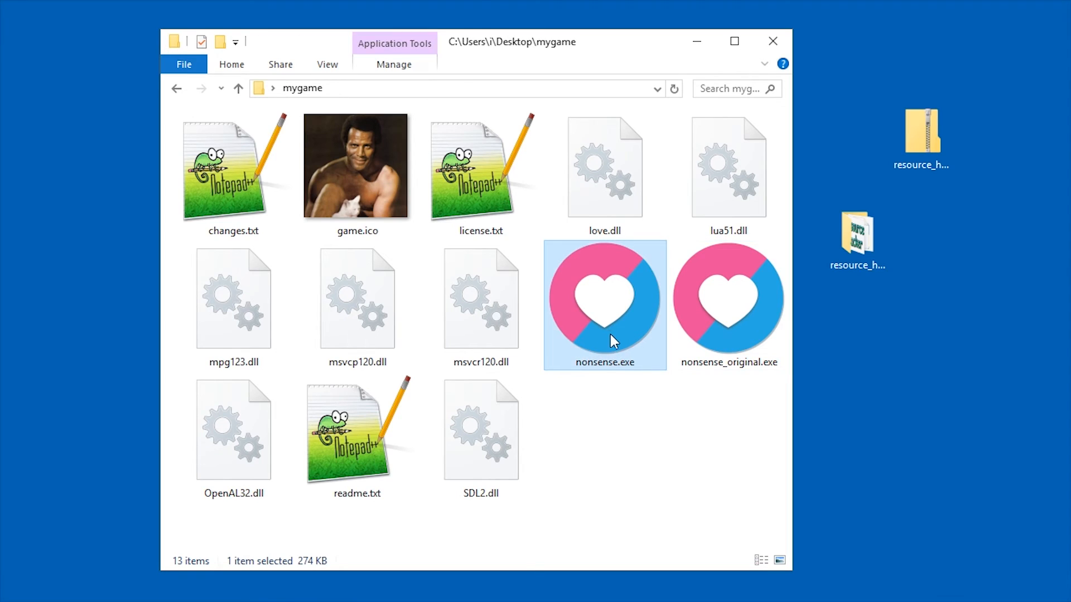
Delete nonsense_original.exe and game.ico, and rename nonsense.exe to mysupergame.exe
click(728, 305)
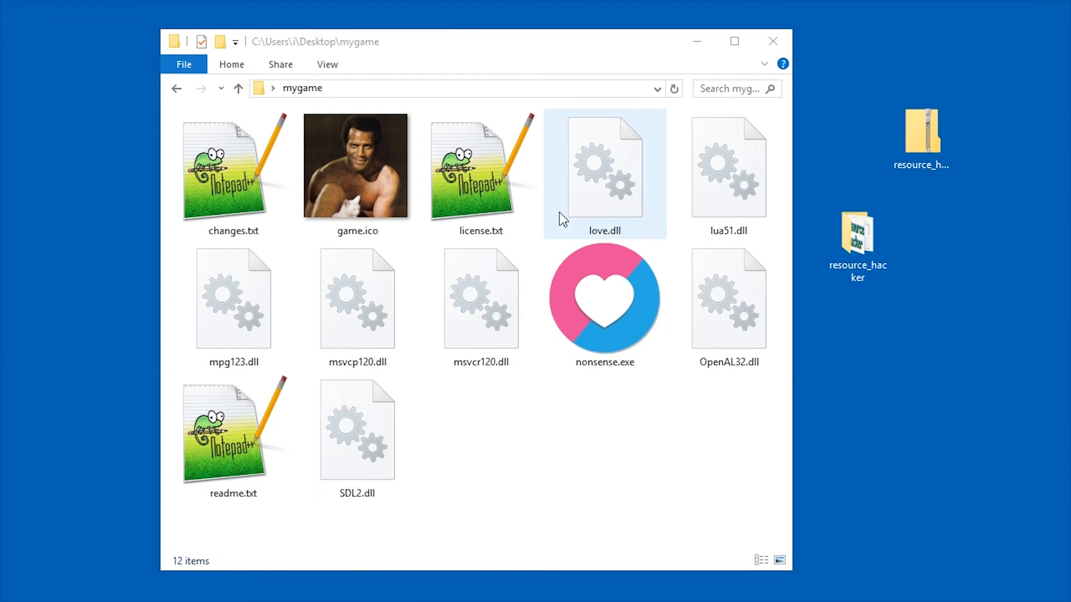
click(357, 166)
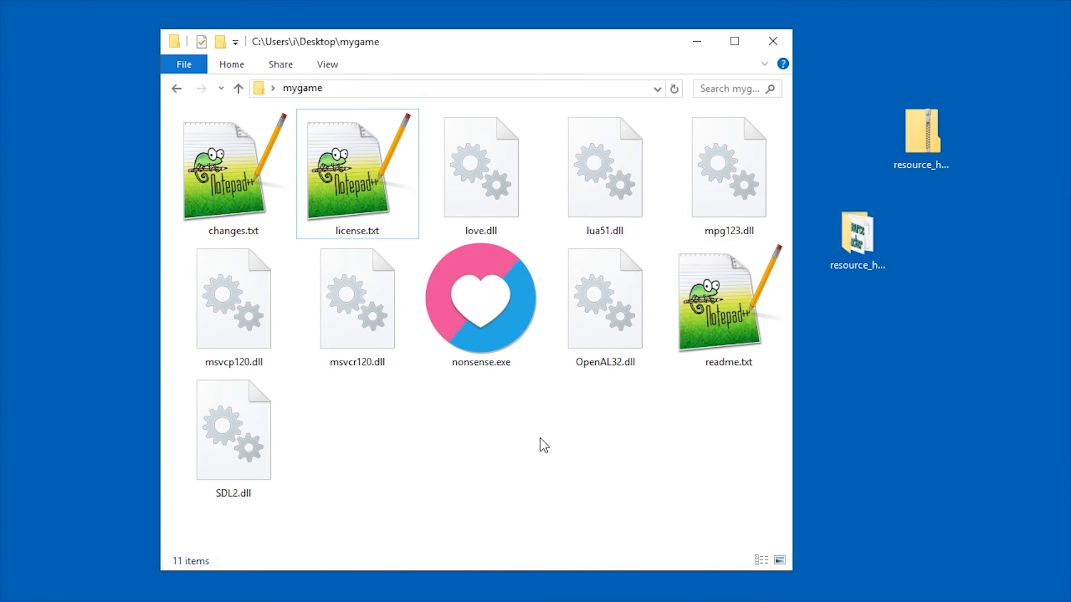
click(480, 304)
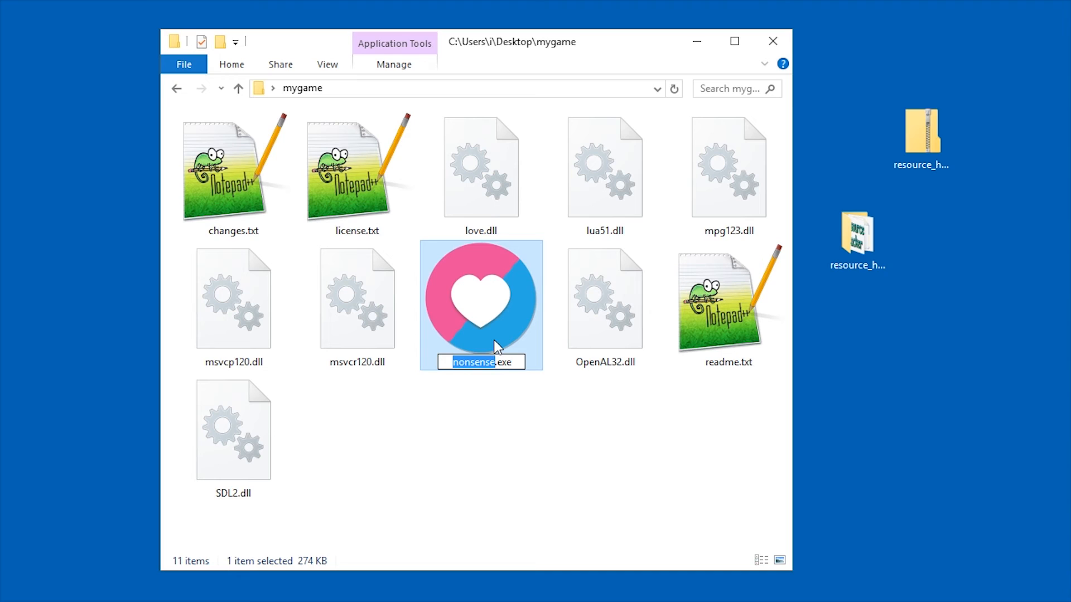
text(mysupergam)
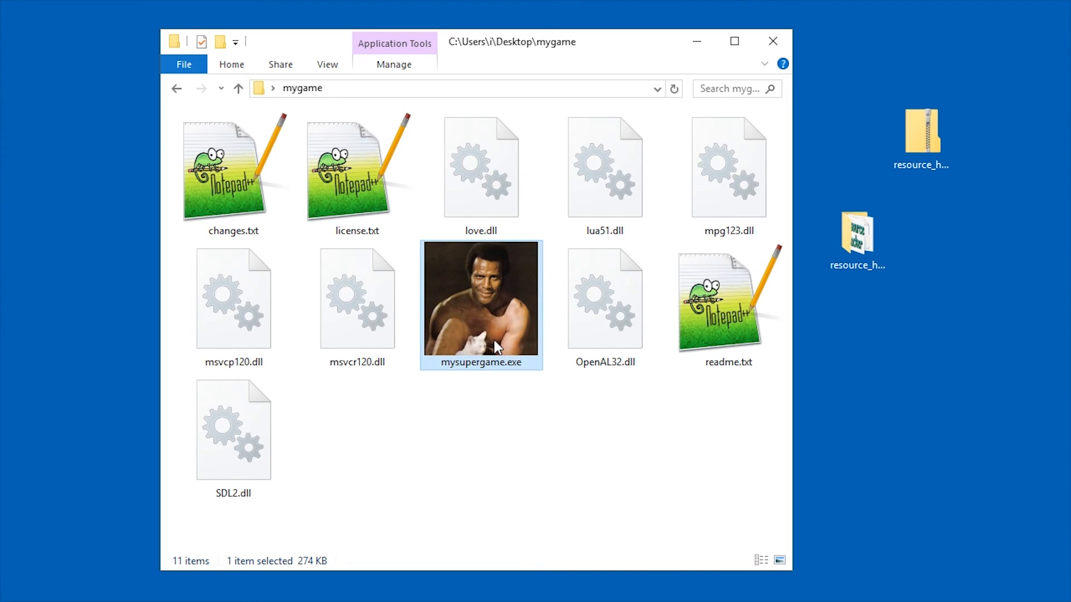
click(532, 457)
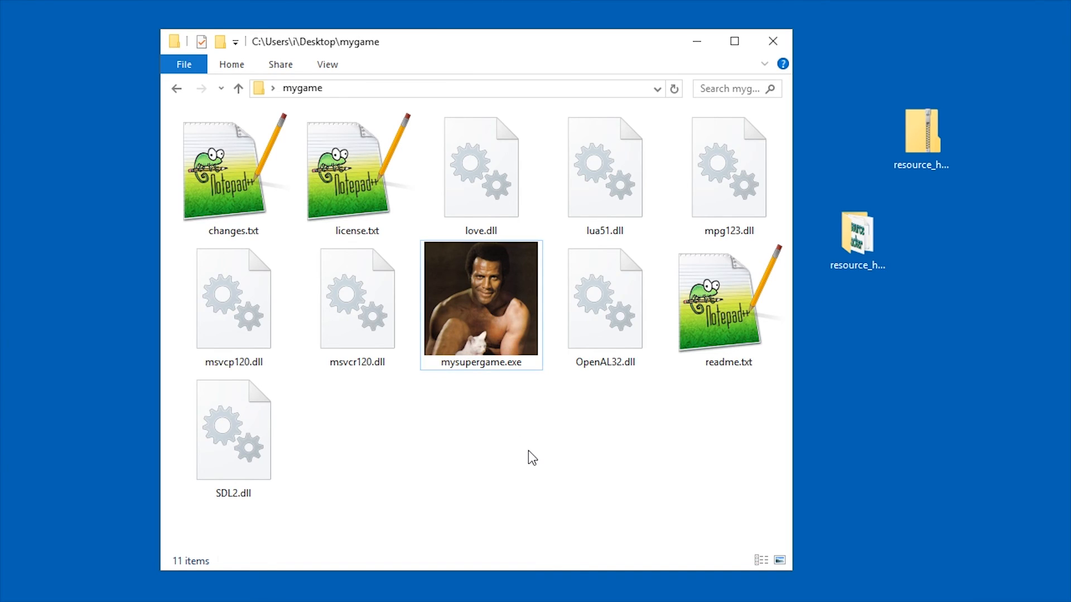
click(772, 40)
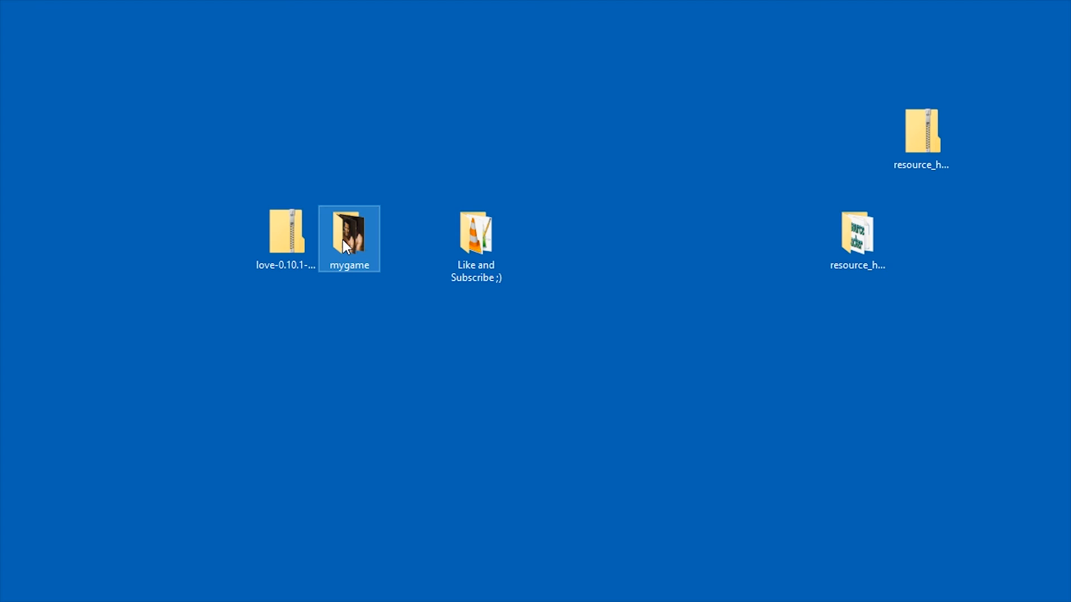
Zip the mygame folder onto the desktop and name the archive mygame-1.0.zip
right_click(349, 238)
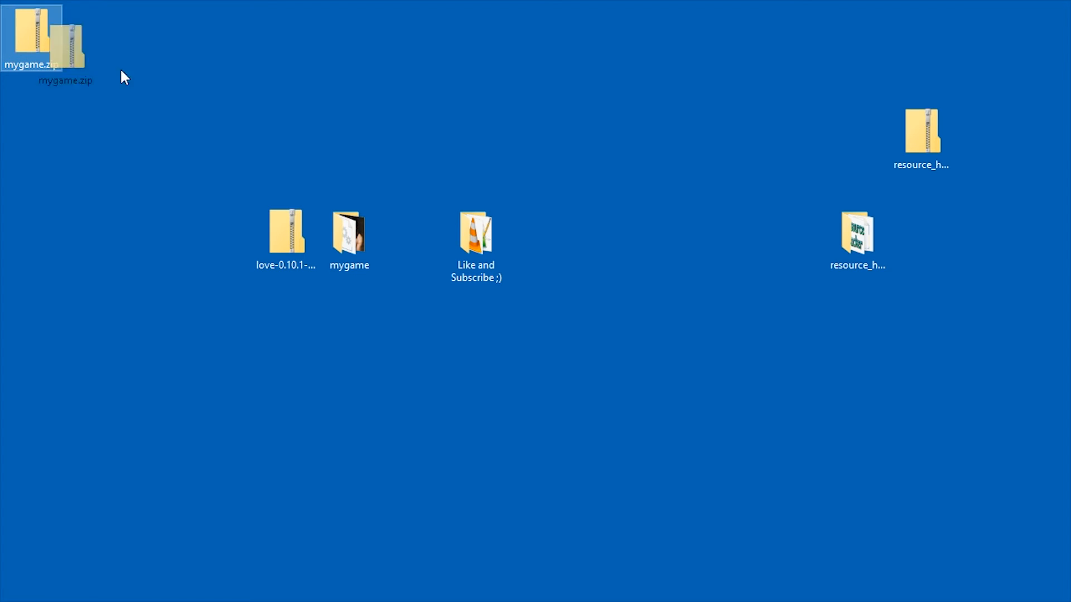
drag(64, 37, 413, 130)
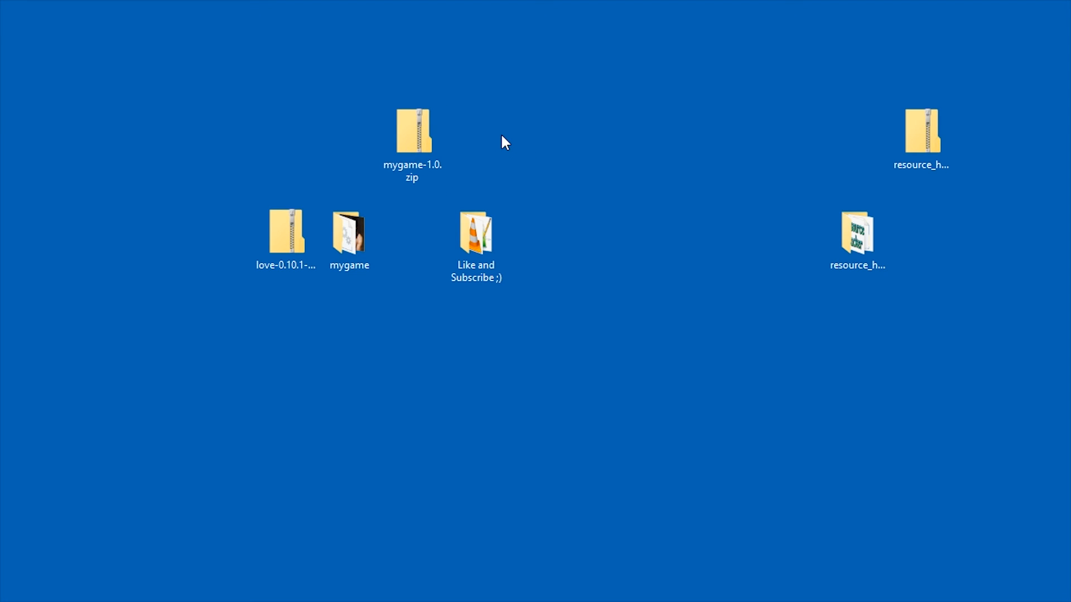
mouse_move(488, 143)
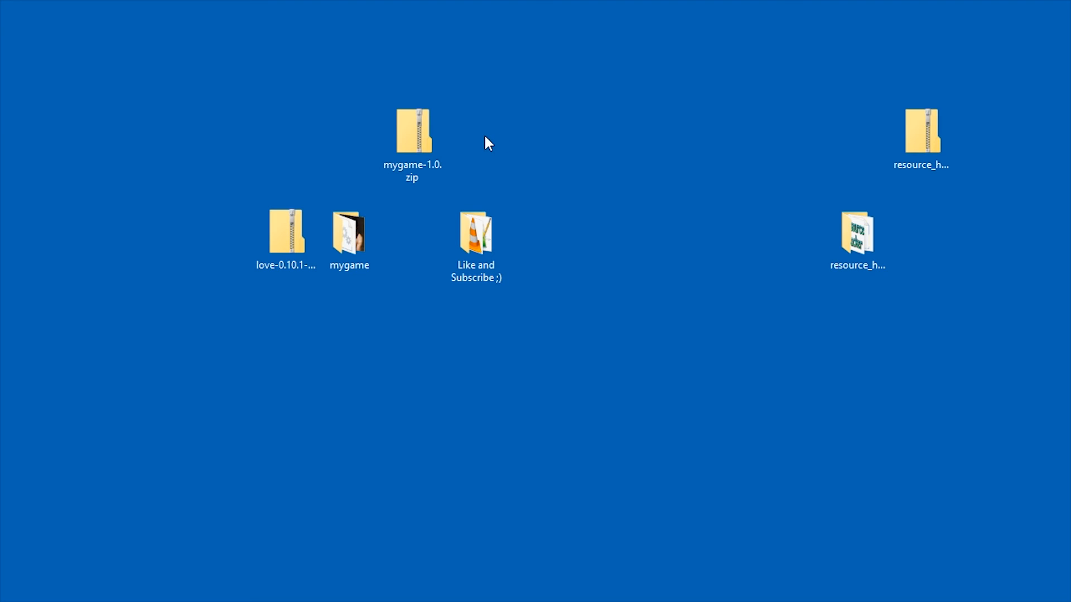
click(411, 130)
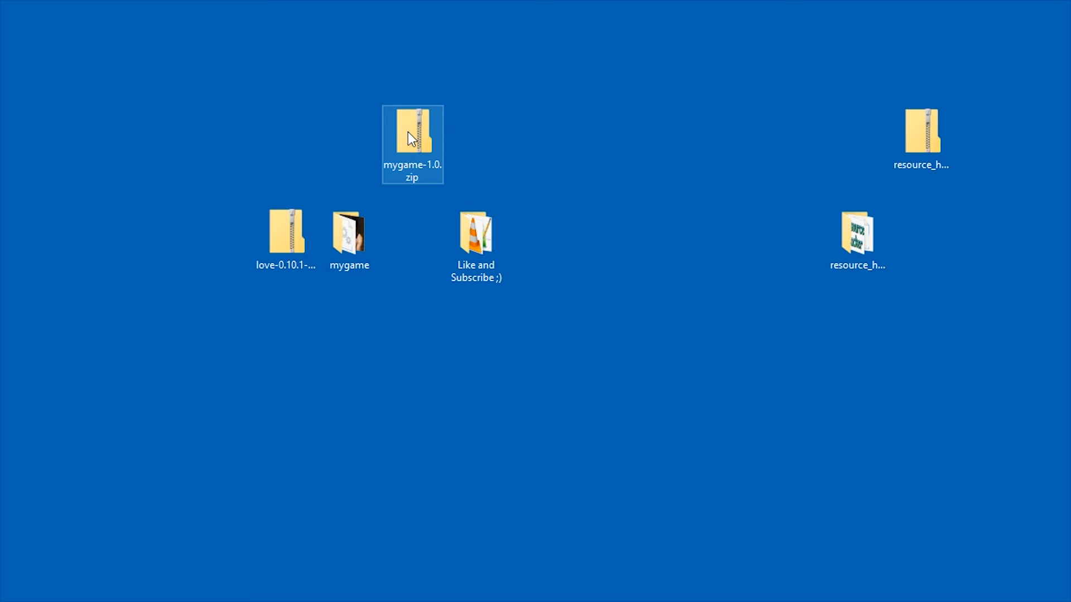
drag(411, 137, 348, 137)
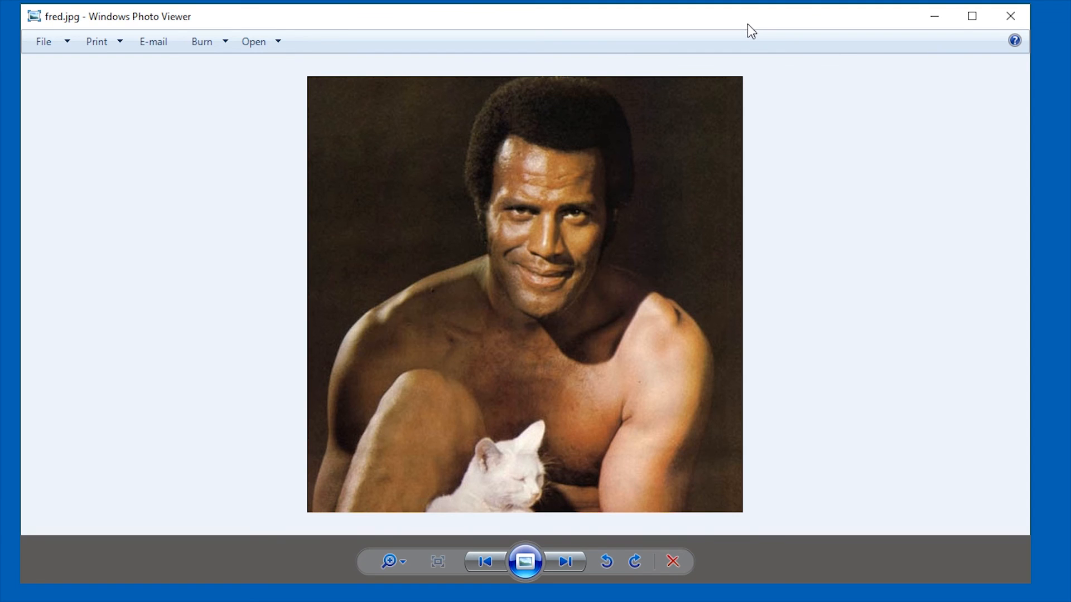
Zoom in on the face in fred.jpg in Windows Photo Viewer
click(388, 561)
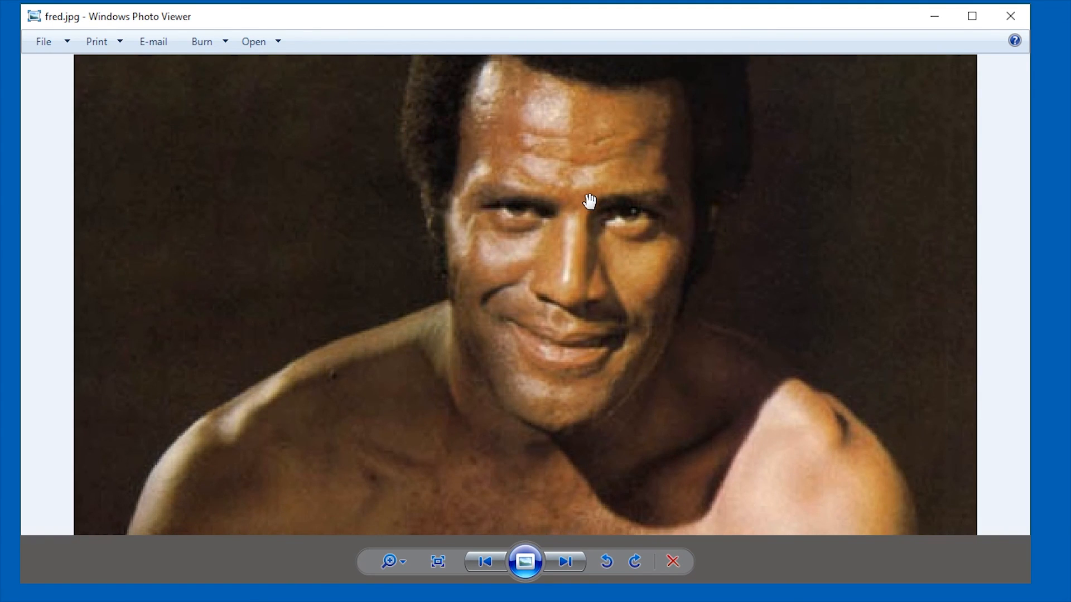